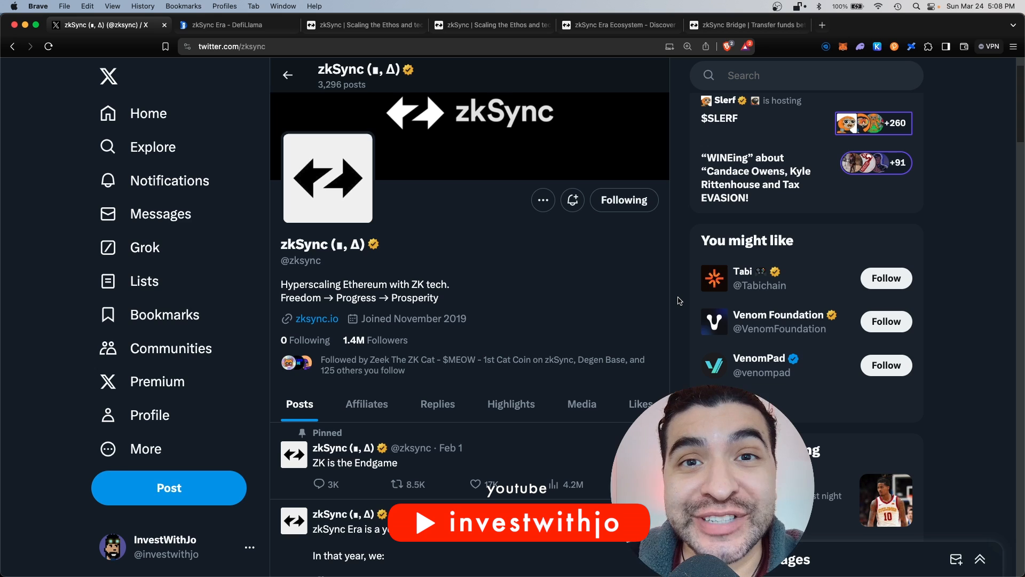
Review the zkSync Era TVL chart on DefiLlama, then glance at the zkSync homepage and bridge page
click(226, 25)
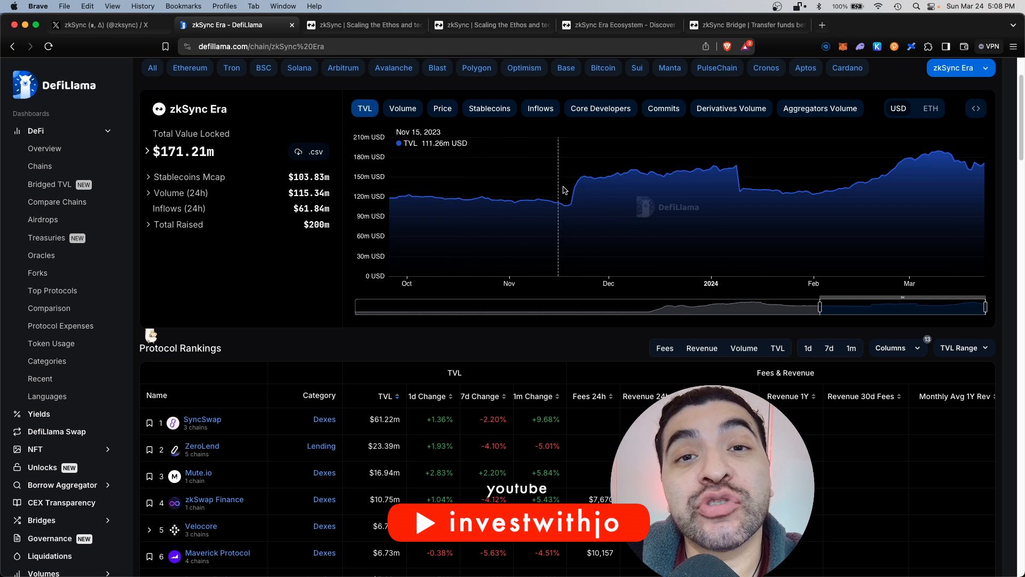
mouse_move(763, 197)
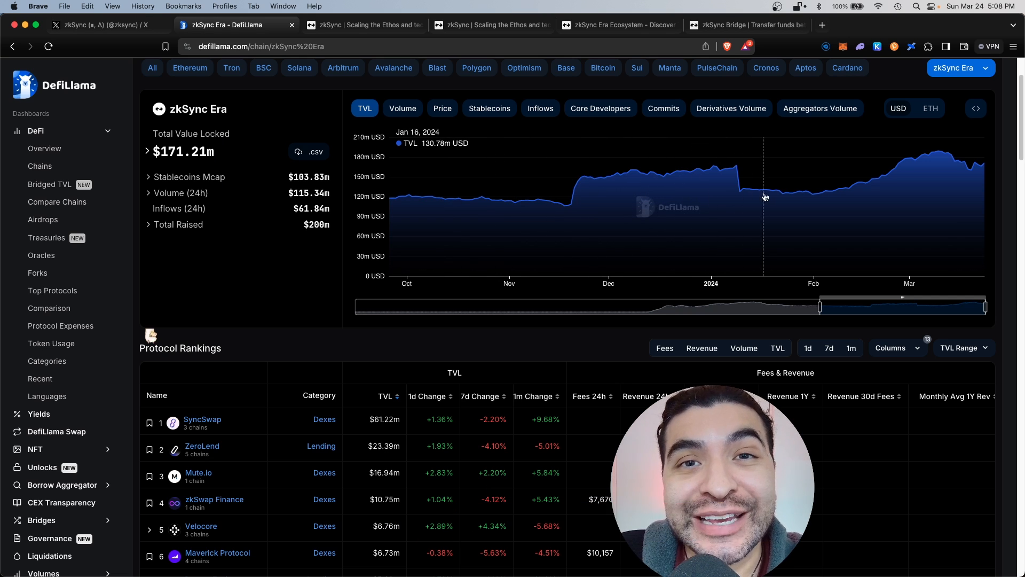
mouse_move(936, 176)
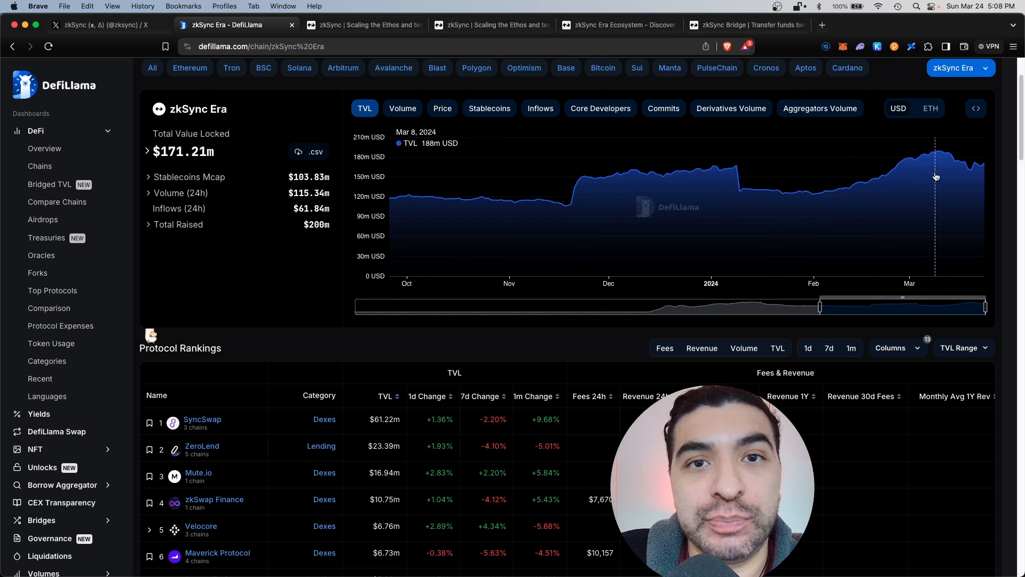
click(363, 25)
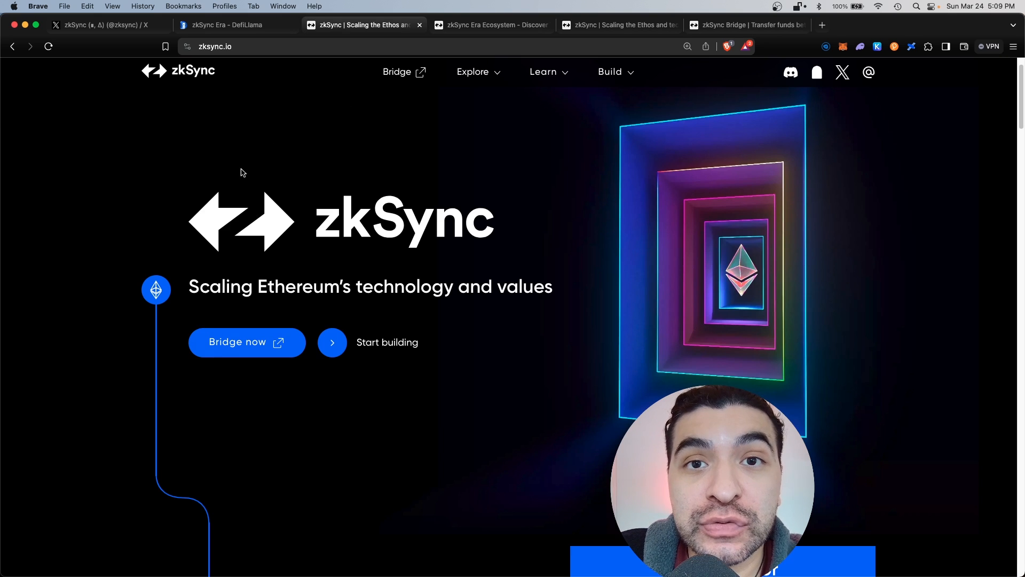
click(618, 25)
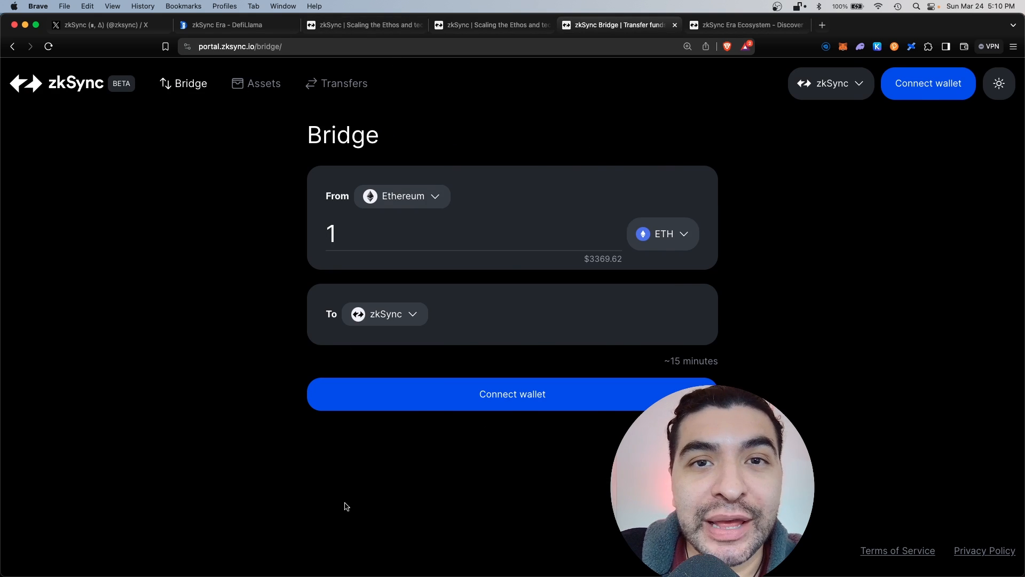
click(235, 25)
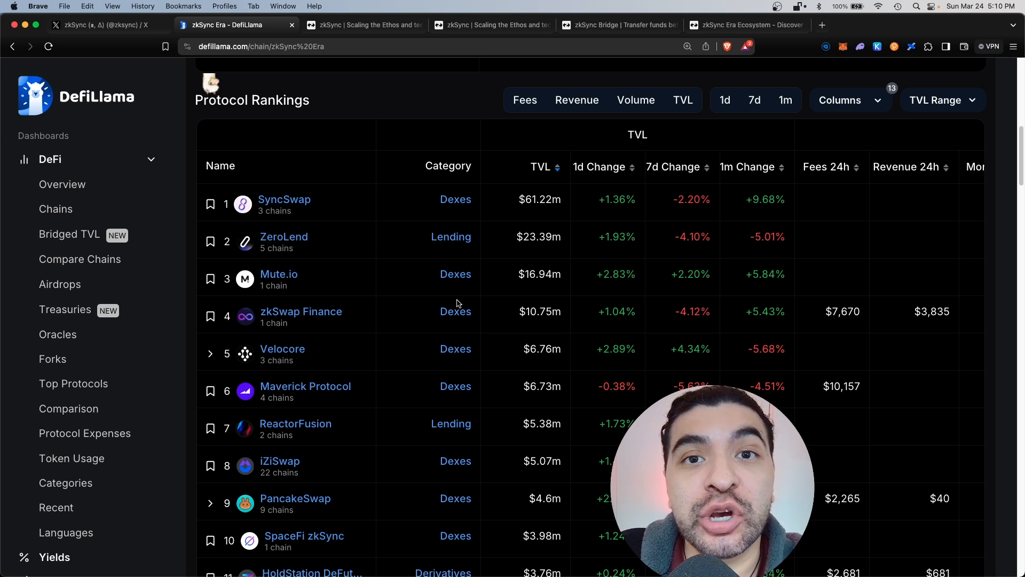
Compare DefiLlama's protocol rankings led by SyncSwap with the zkSync homepage, ending on zksync.io
click(364, 25)
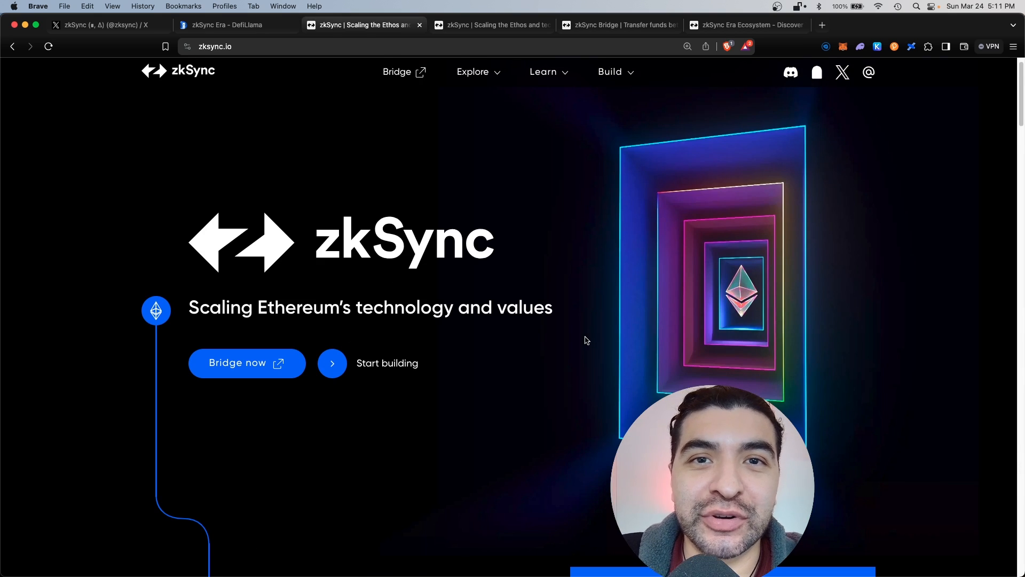
click(229, 24)
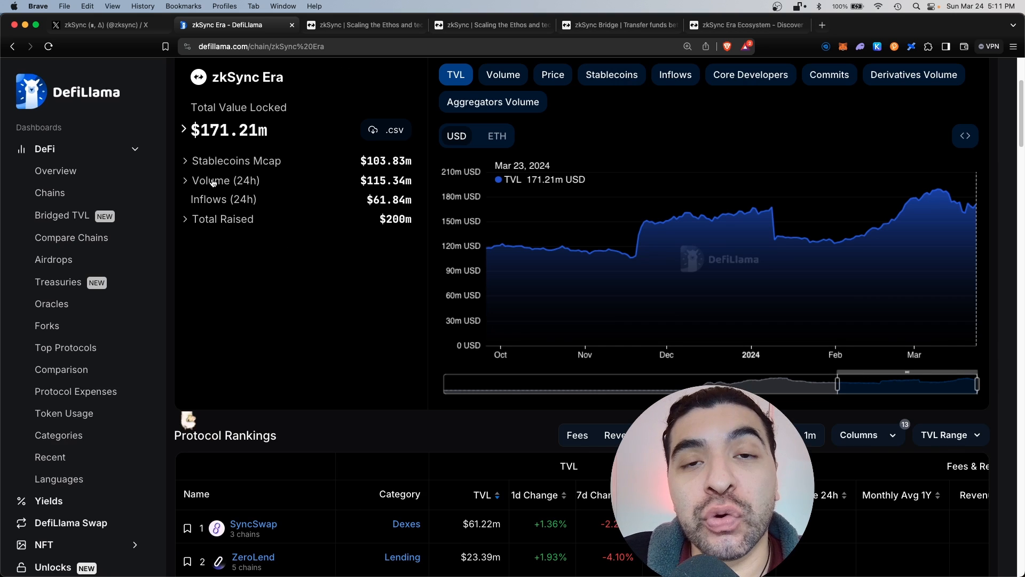
click(363, 25)
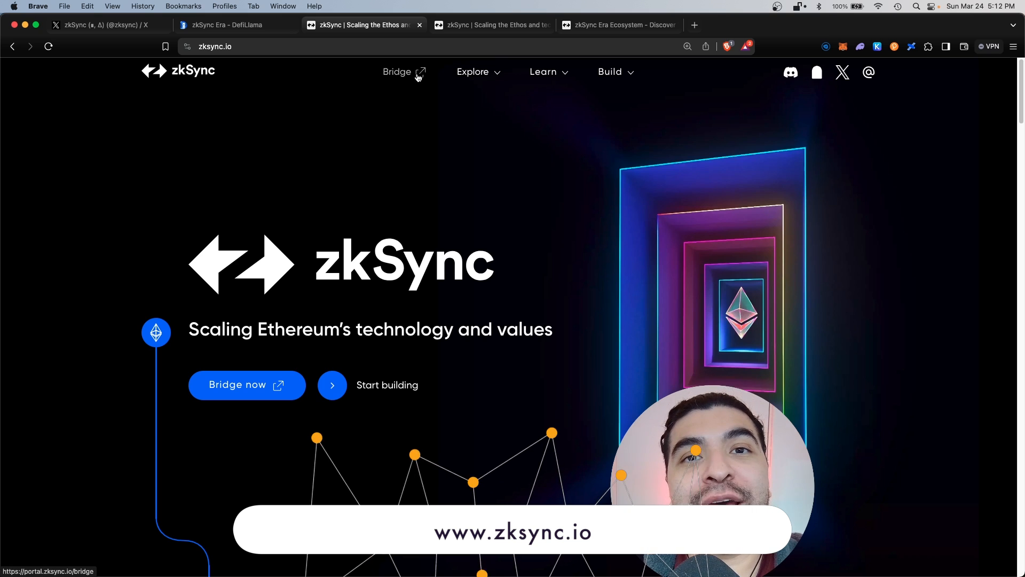
Fill the zkSync Portal bridge with the maximum 0.0038945 ETH (about $13.12) from Ethereum to zkSync
click(397, 71)
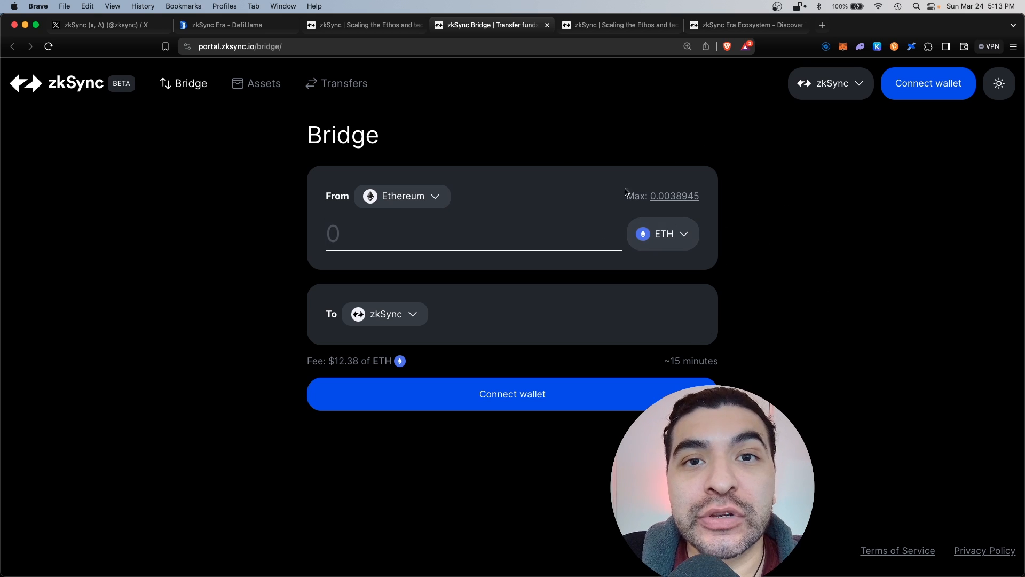
click(830, 83)
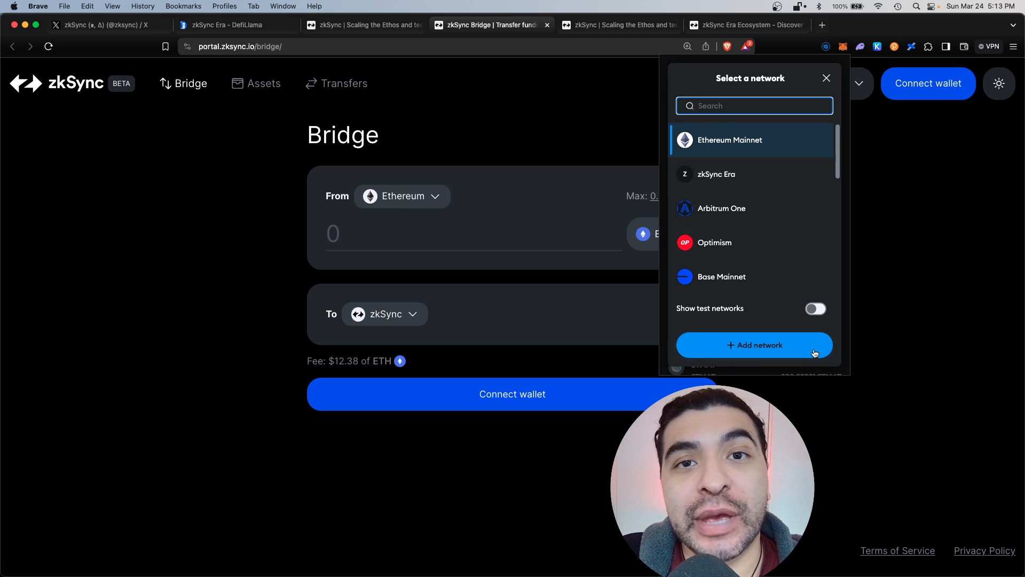
click(825, 78)
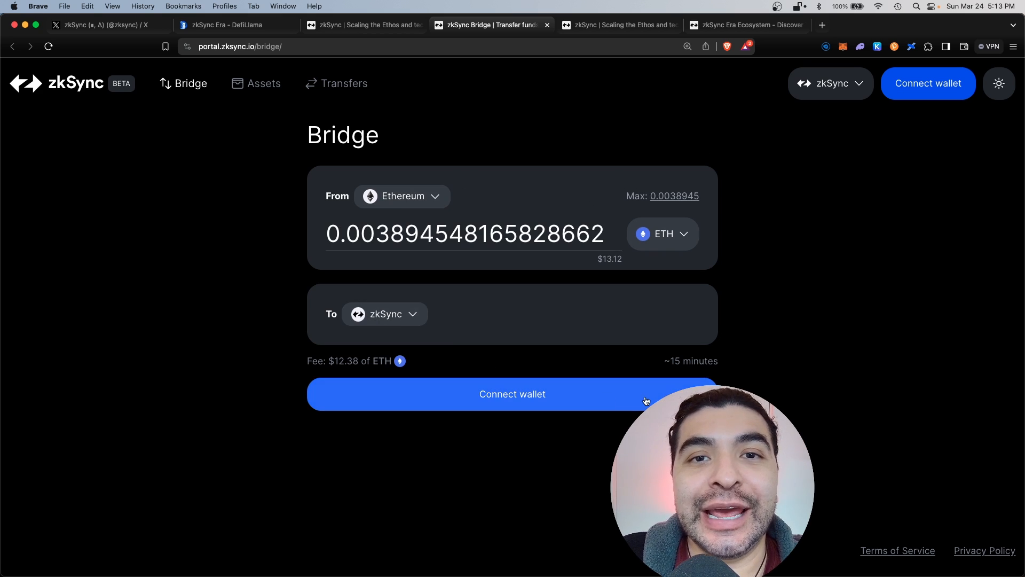
mouse_move(828, 193)
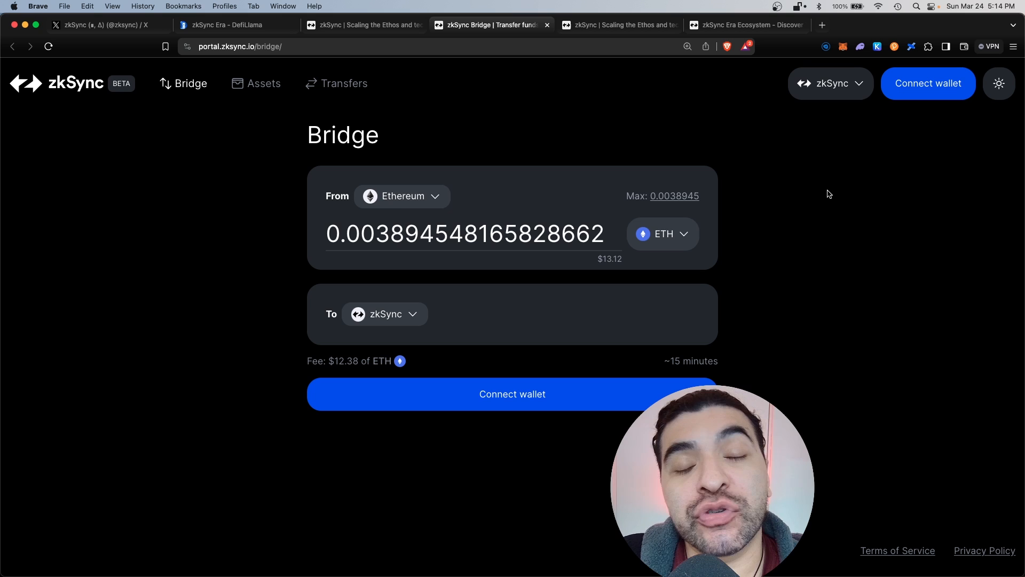
mouse_move(782, 282)
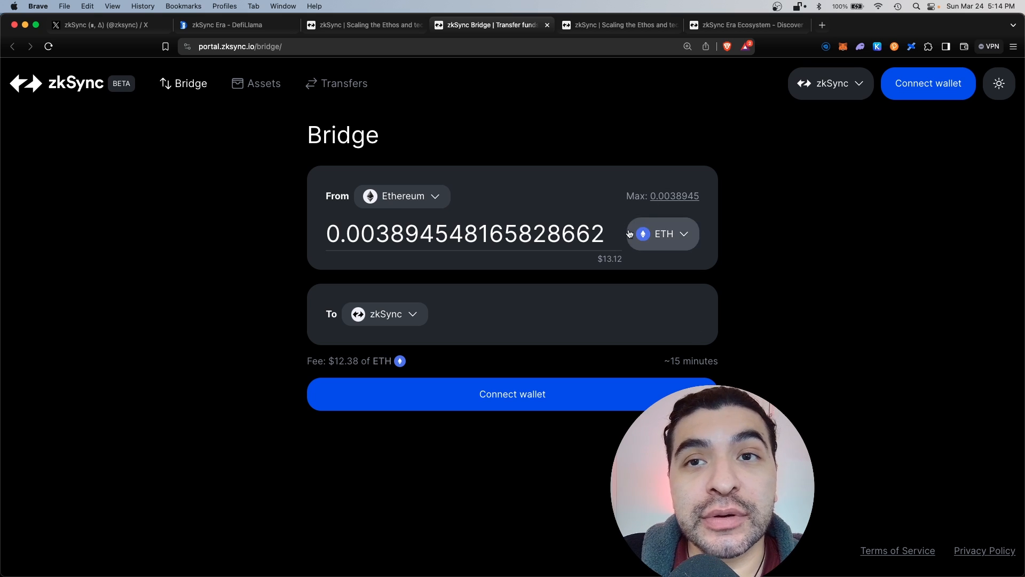
mouse_move(815, 249)
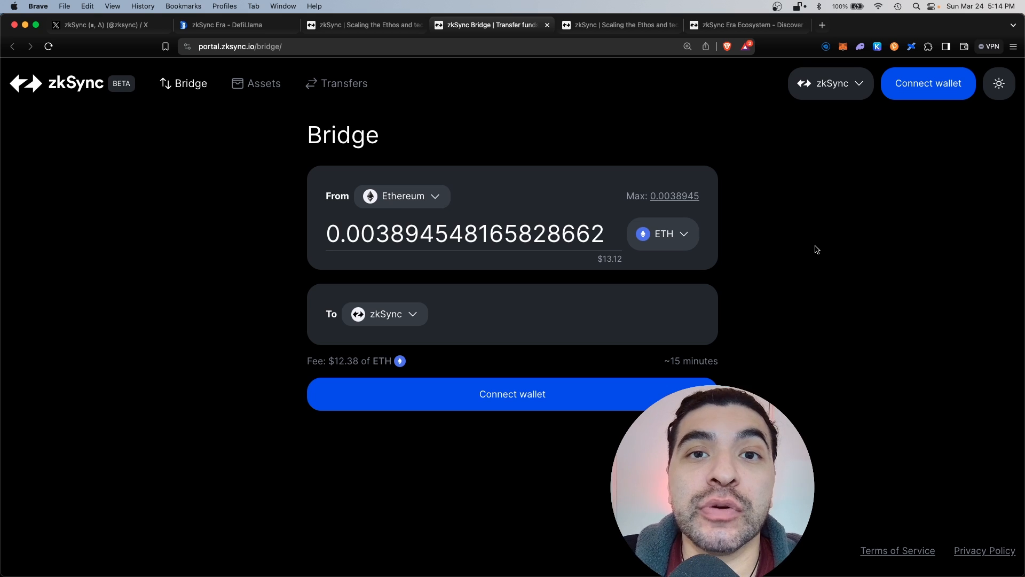
Reach the zkSync Era ecosystem directory showing 184 dapps and $125.93M DeFi TVL
click(363, 24)
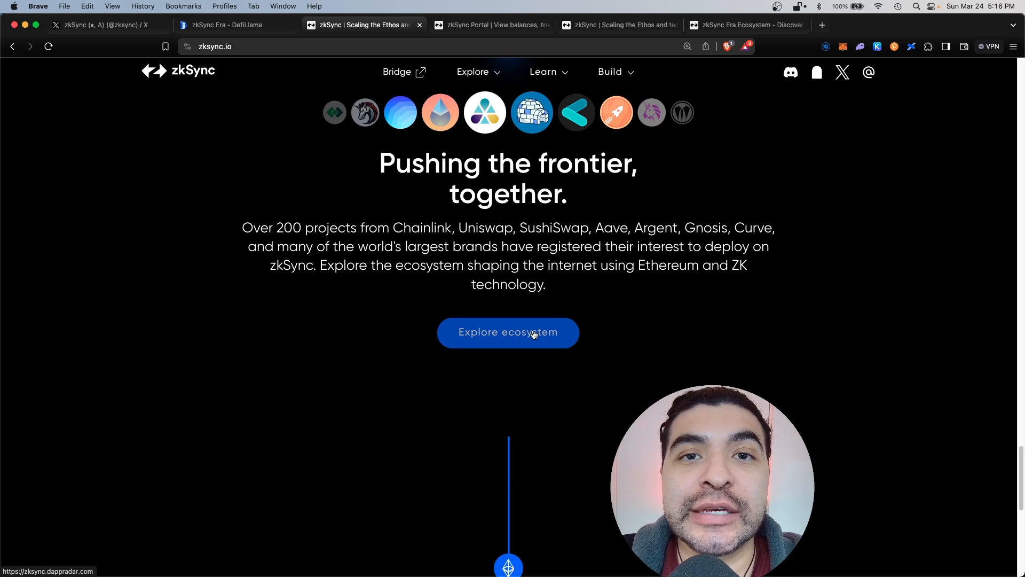
click(508, 333)
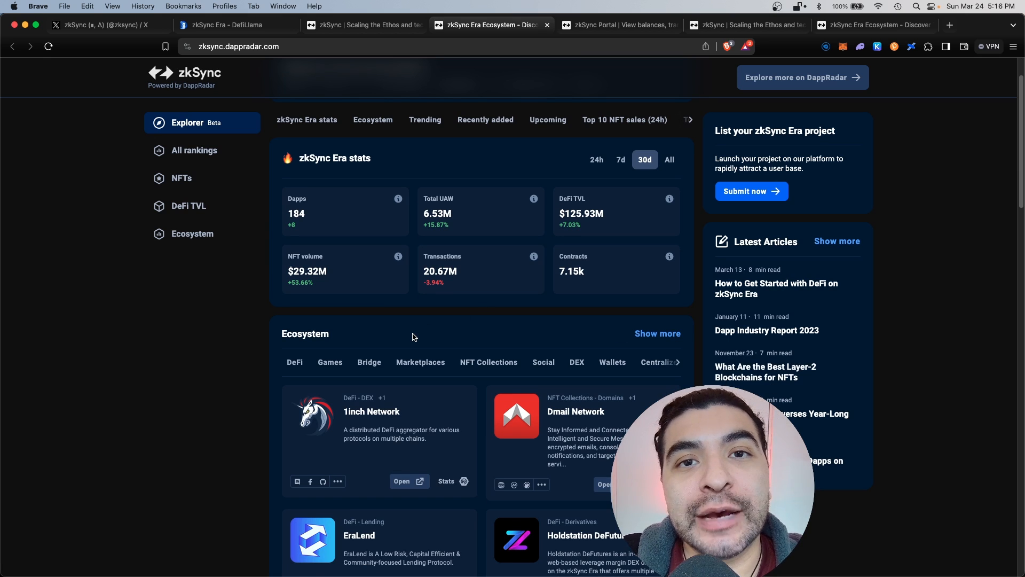
mouse_move(343, 10)
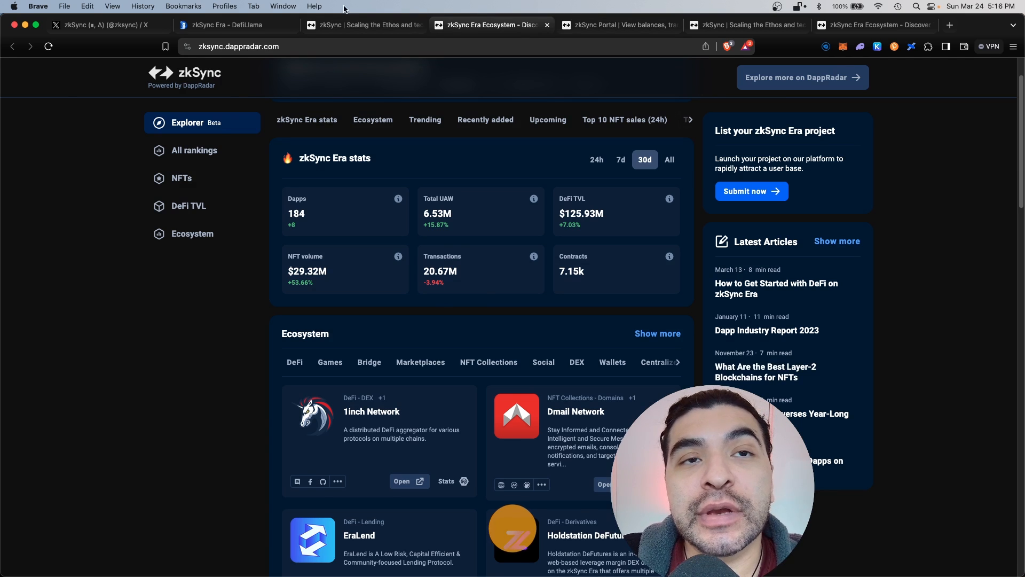
From DefiLlama's zkSync Era rankings, bring up SyncSwap's protocol page with its $81.26m TVL
click(232, 24)
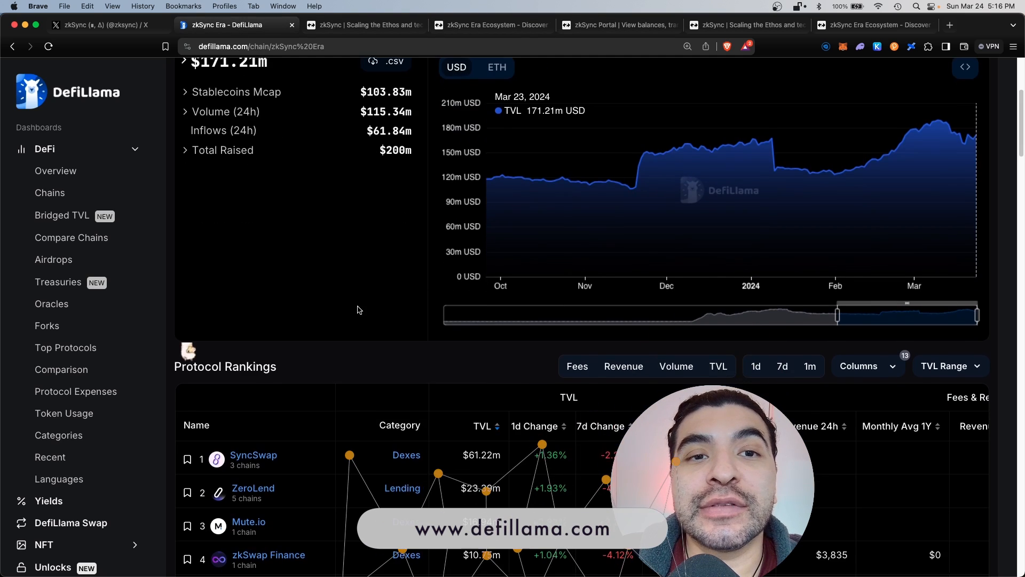
scroll(down, 3)
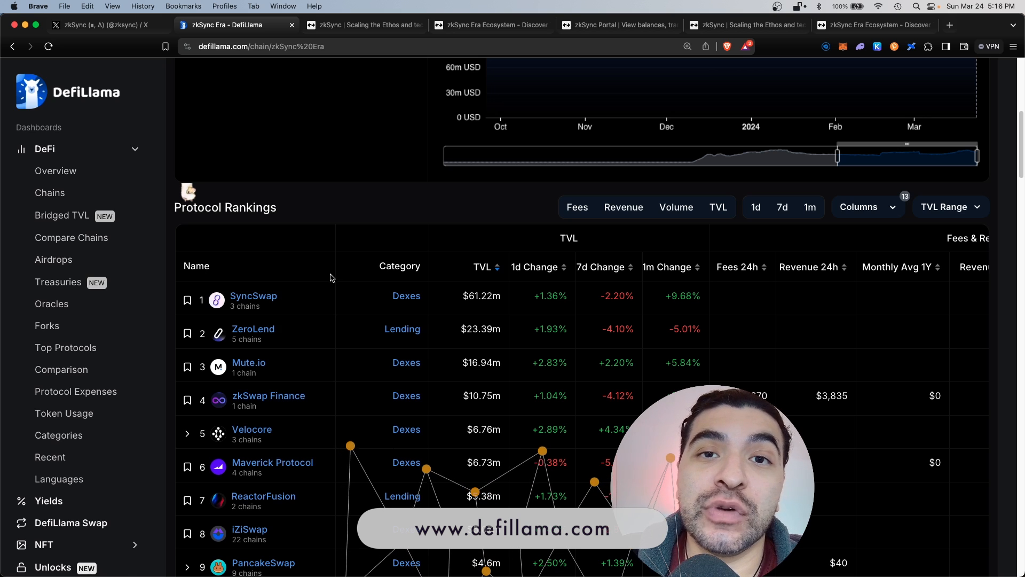
click(253, 295)
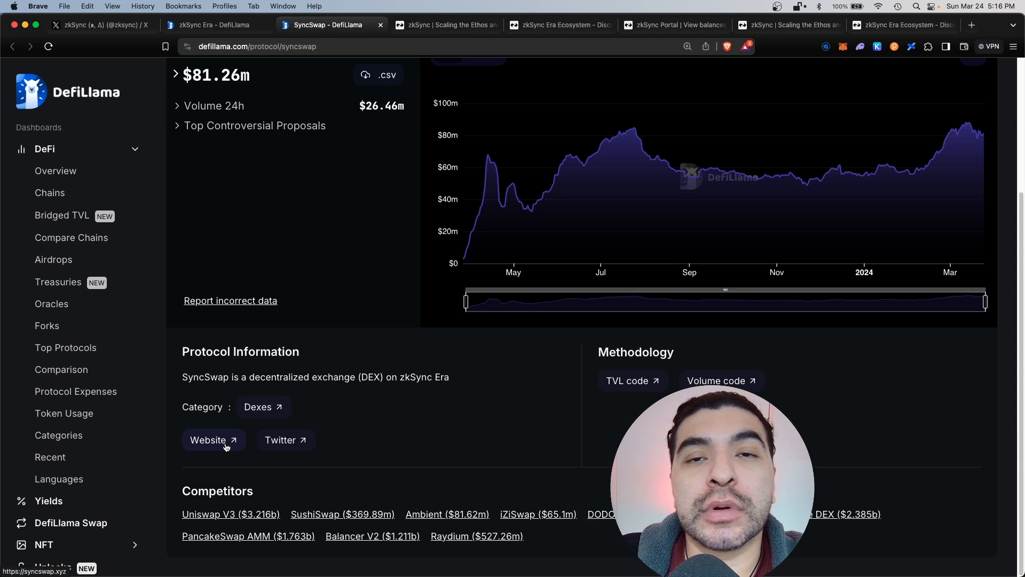
Visit SyncSwap's site and set the swap to 0.00000849 ETH for about 0.029175 USDC
click(208, 439)
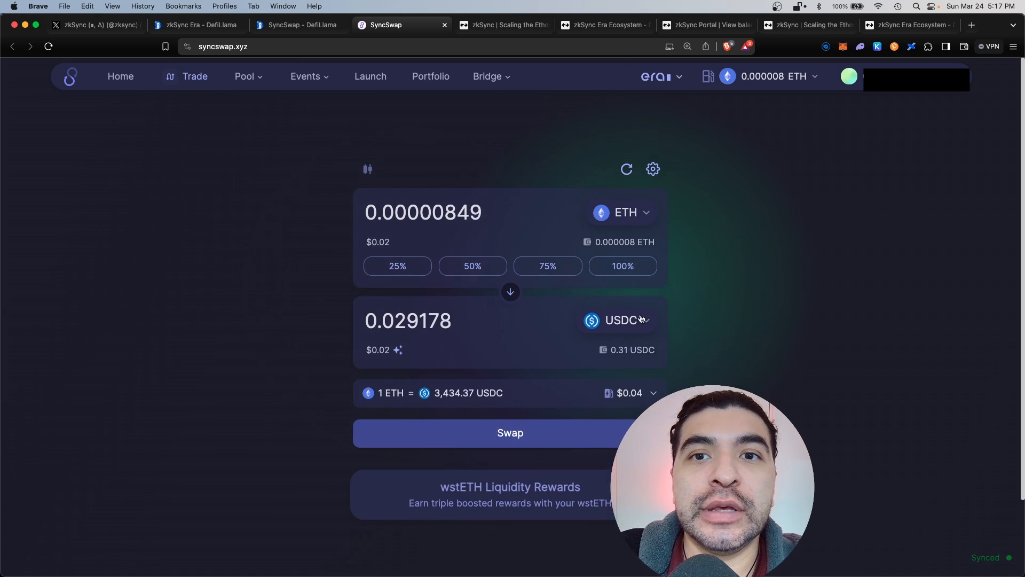
click(510, 432)
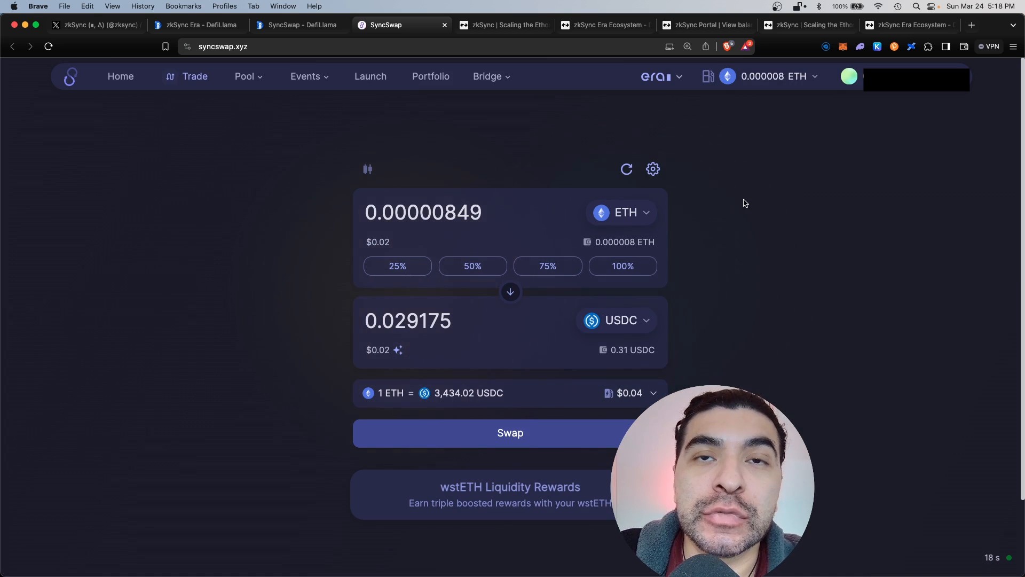
click(706, 76)
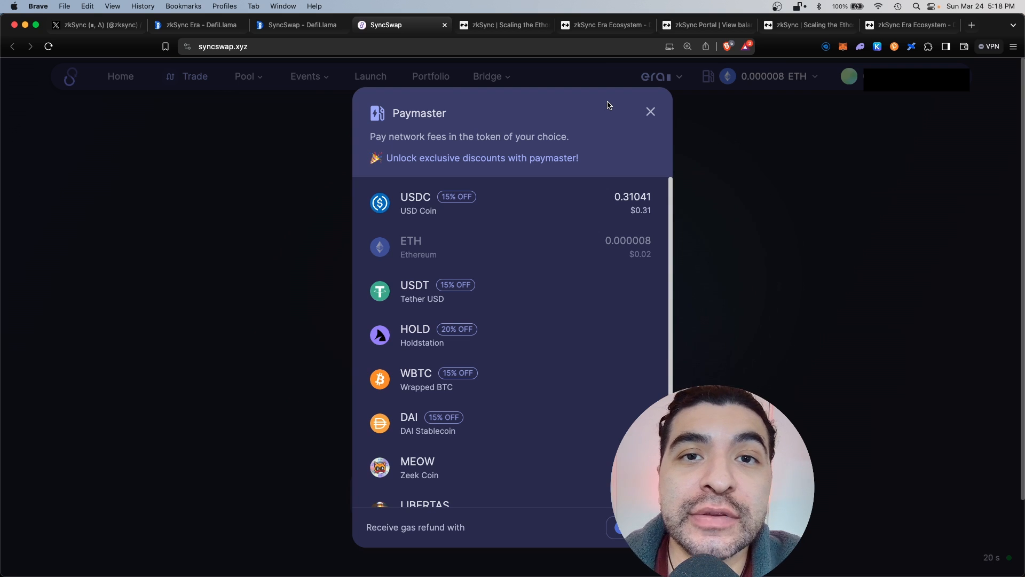
mouse_move(561, 195)
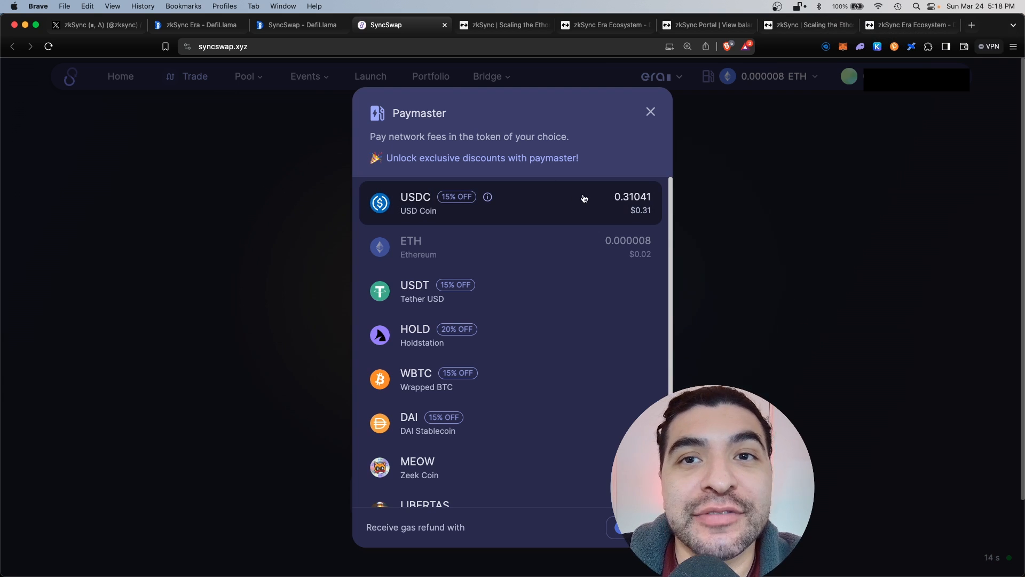
mouse_move(531, 379)
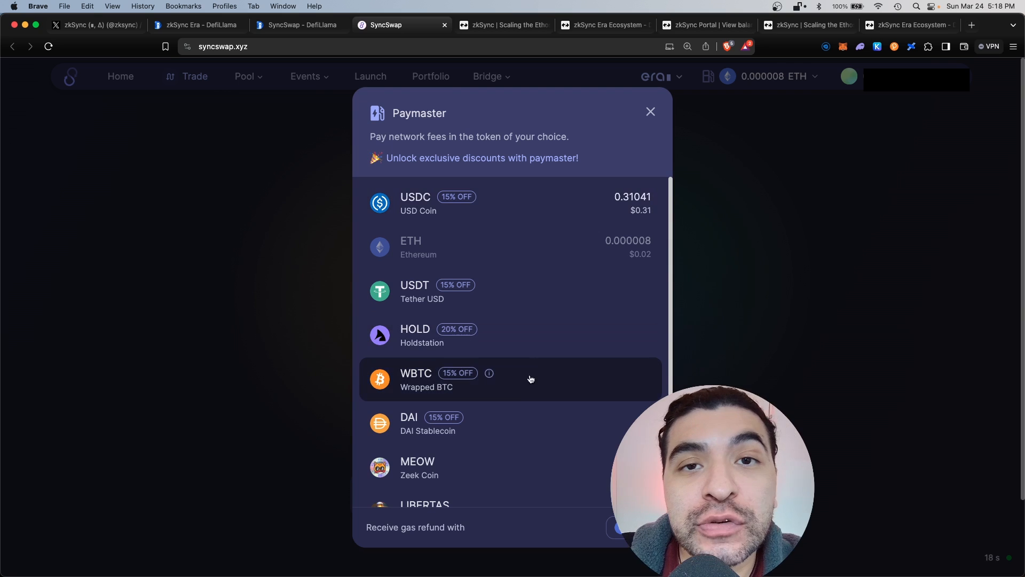
click(650, 112)
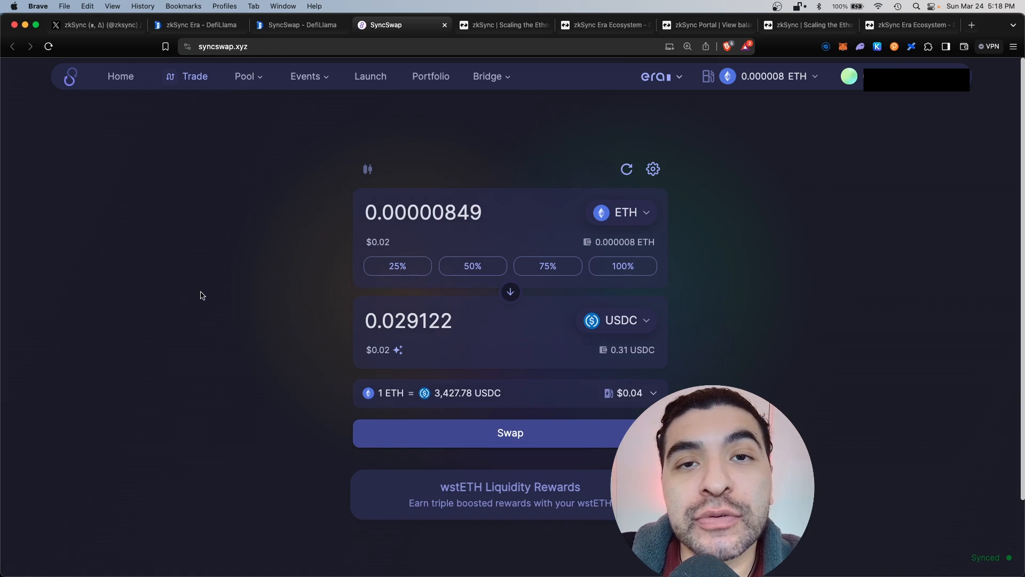
View SyncSwap's prime pools list, such as ETHUSDC-C at 25.4% APR with $29.7M deposits
click(251, 75)
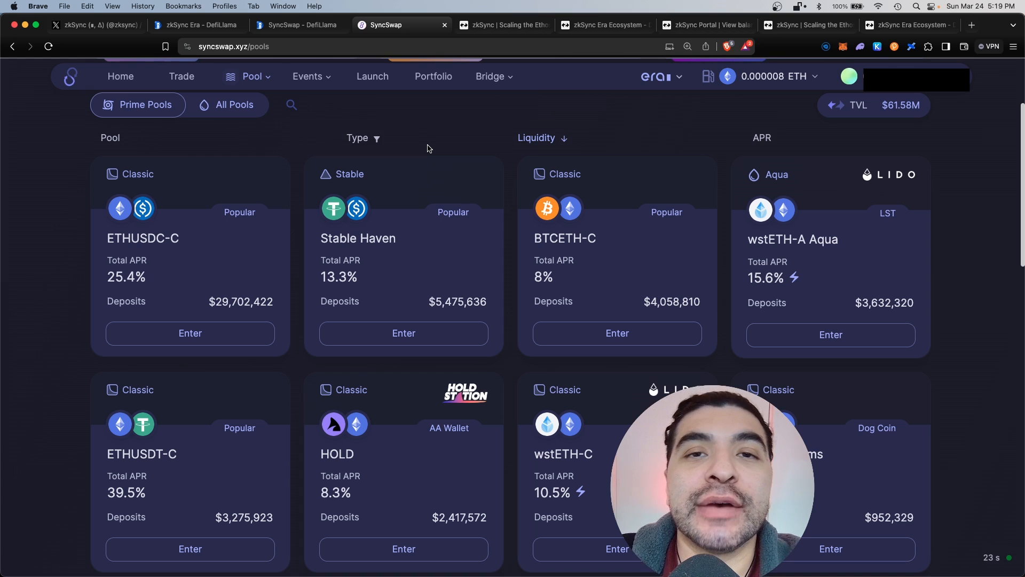
mouse_move(145, 255)
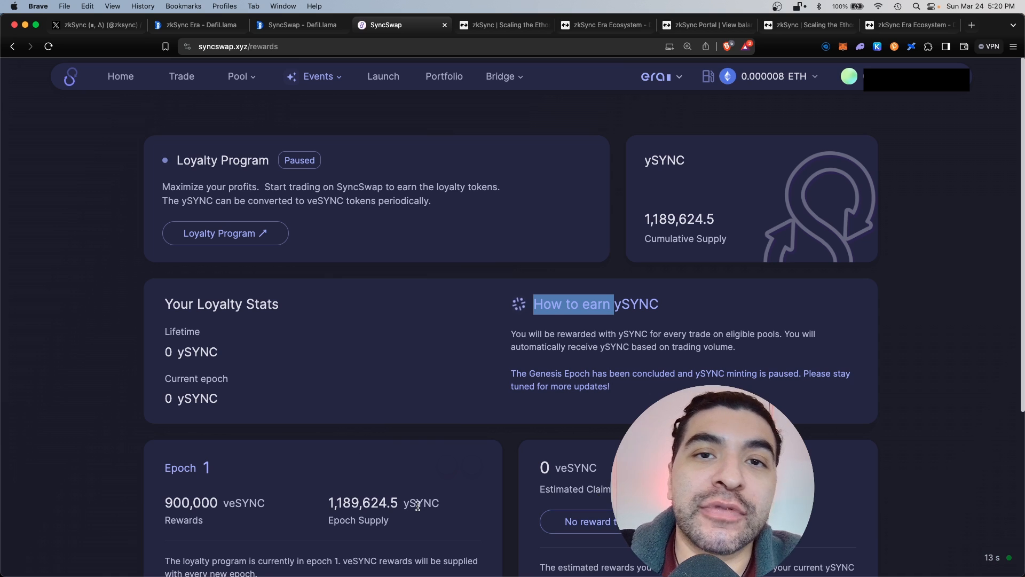
Check SyncSwap's Move assets withdrawal page, then return to DefiLlama's zkSync Era rankings
click(500, 76)
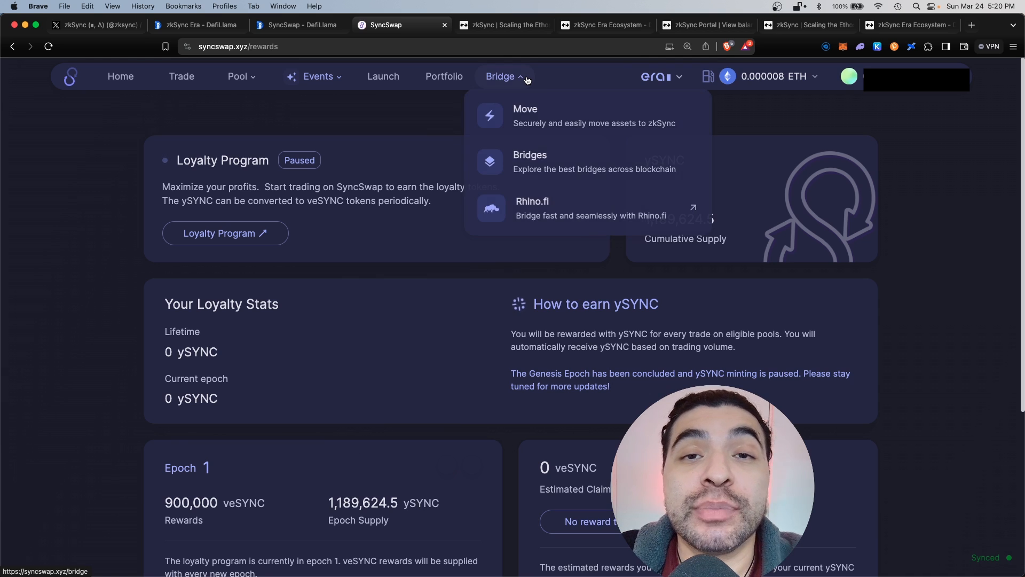
click(526, 115)
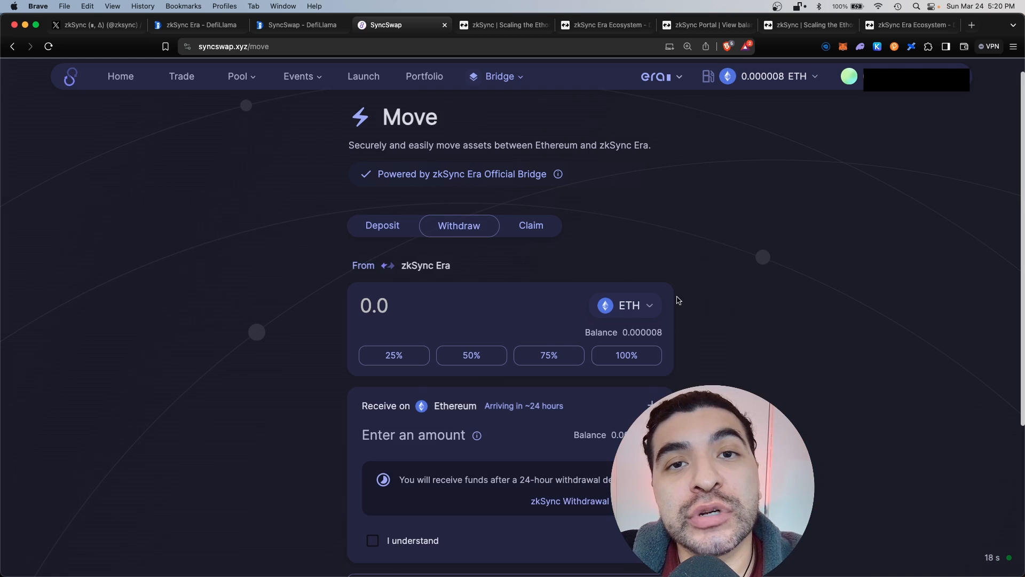
mouse_move(623, 317)
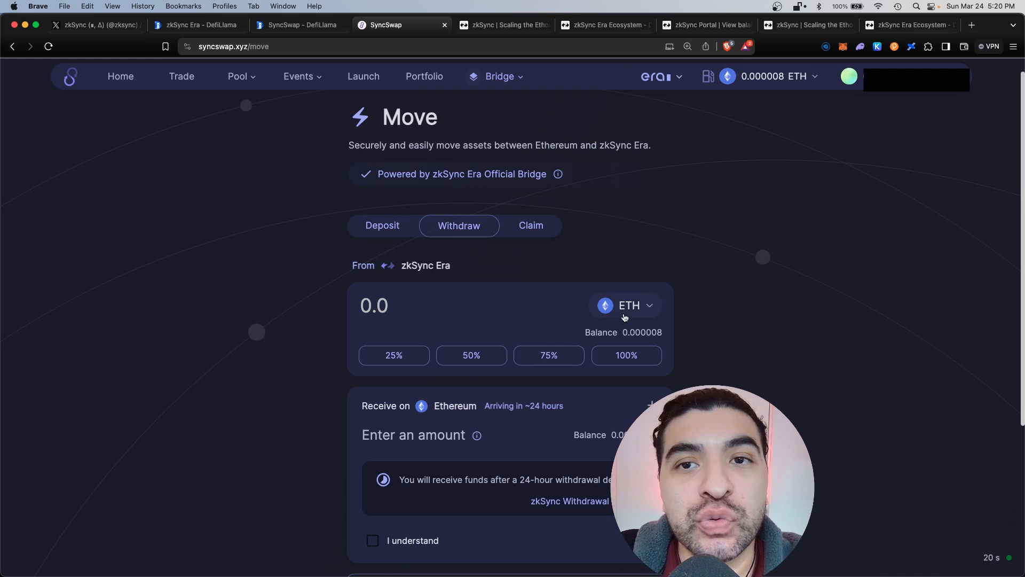
click(196, 25)
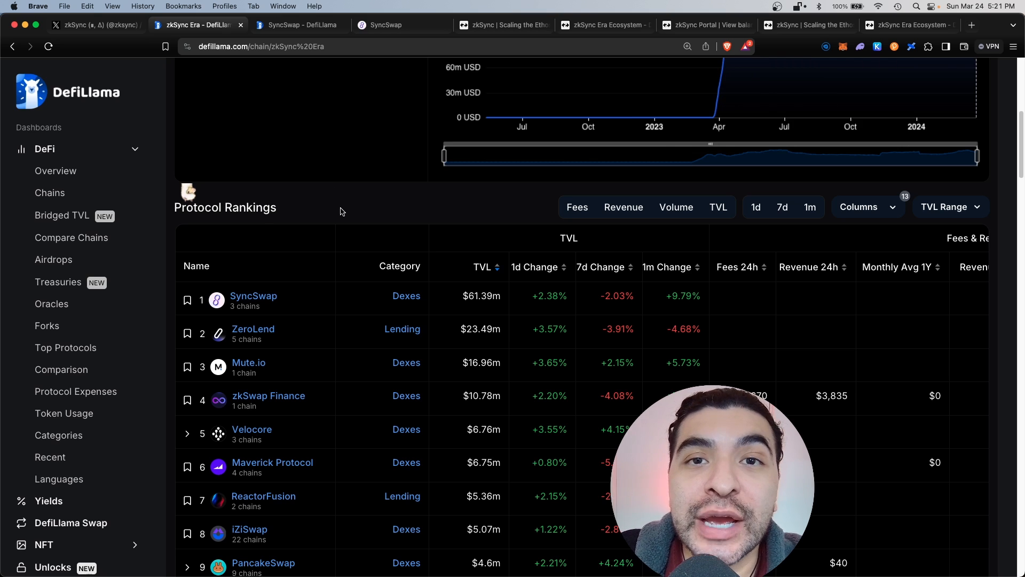
Launch ZeroLend from the Protocol Rankings in a new tab and land on its homepage
right_click(253, 328)
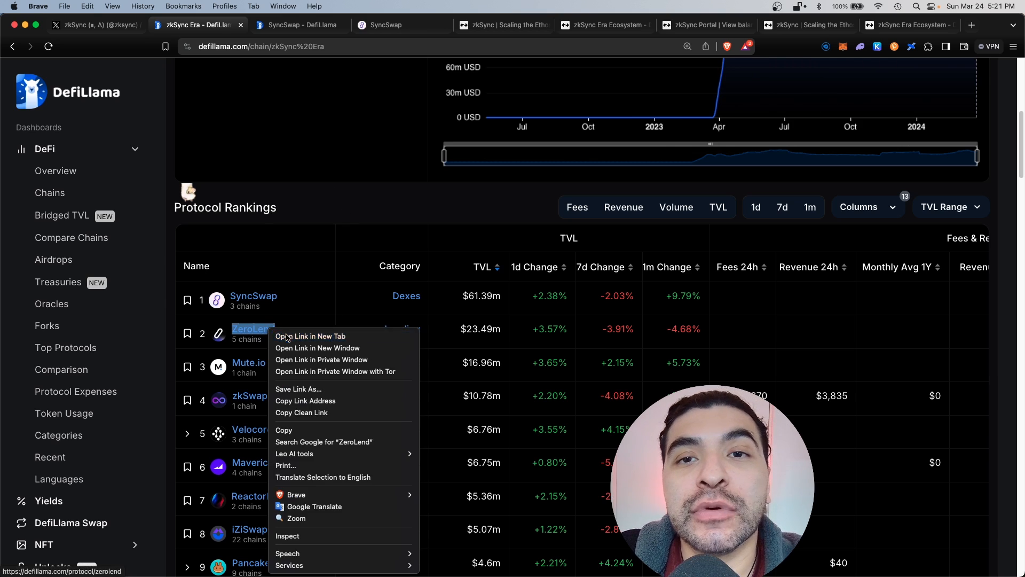
click(311, 337)
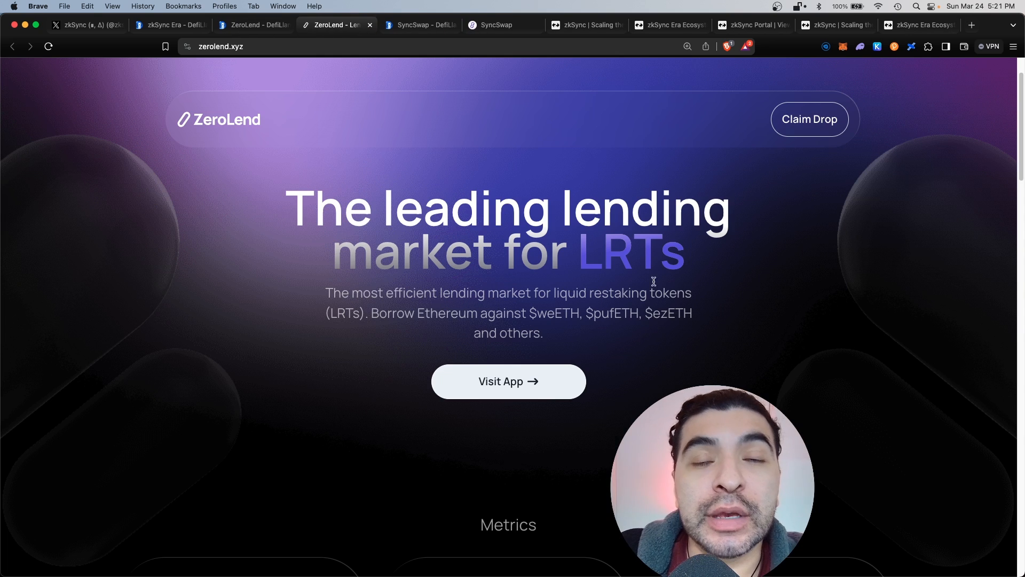
mouse_move(606, 403)
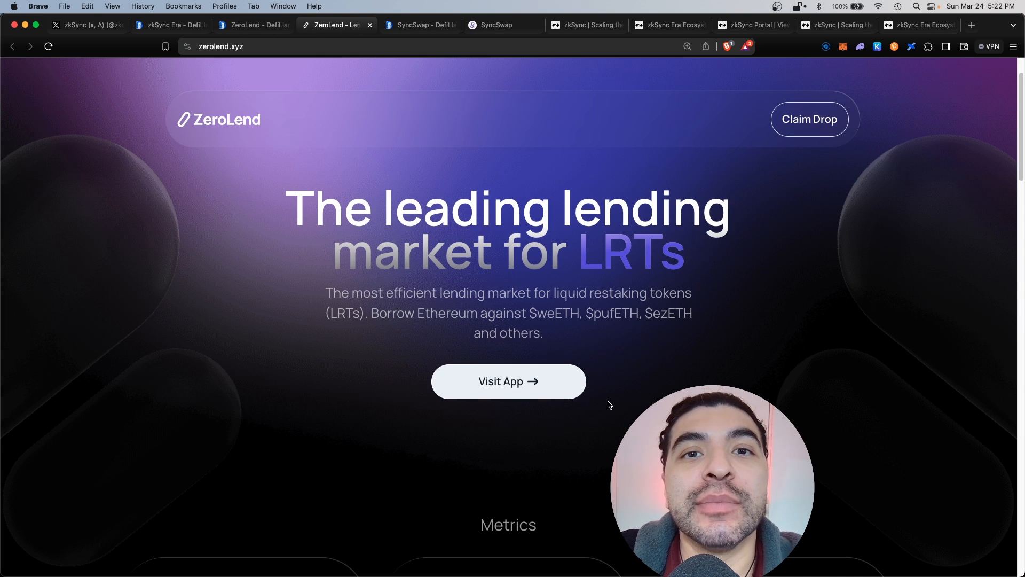
Enter the ZeroLend app and view the USD Coin reserve: 9.32M supplied at 2.97% supply APY
click(508, 381)
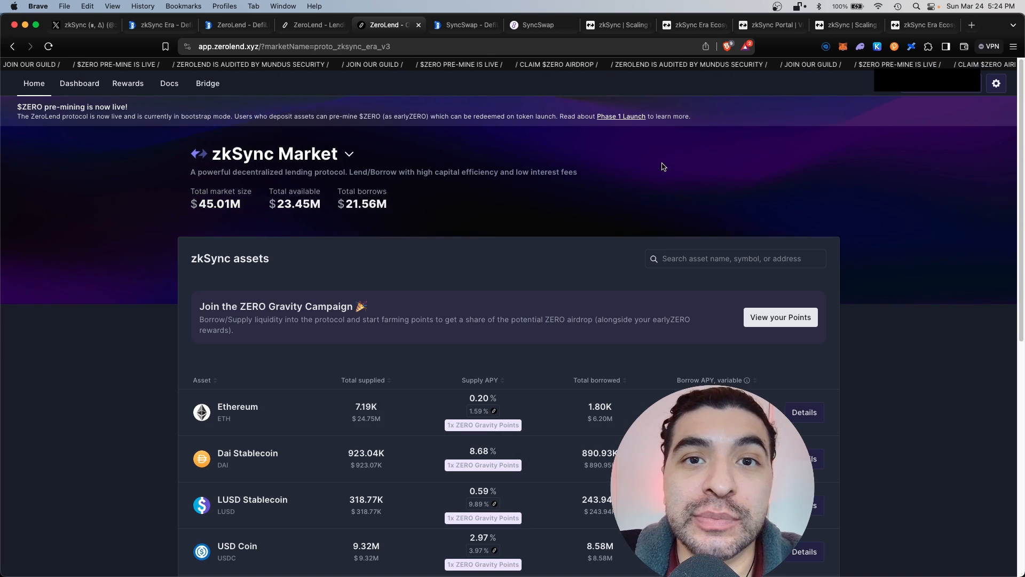
scroll(down, 3)
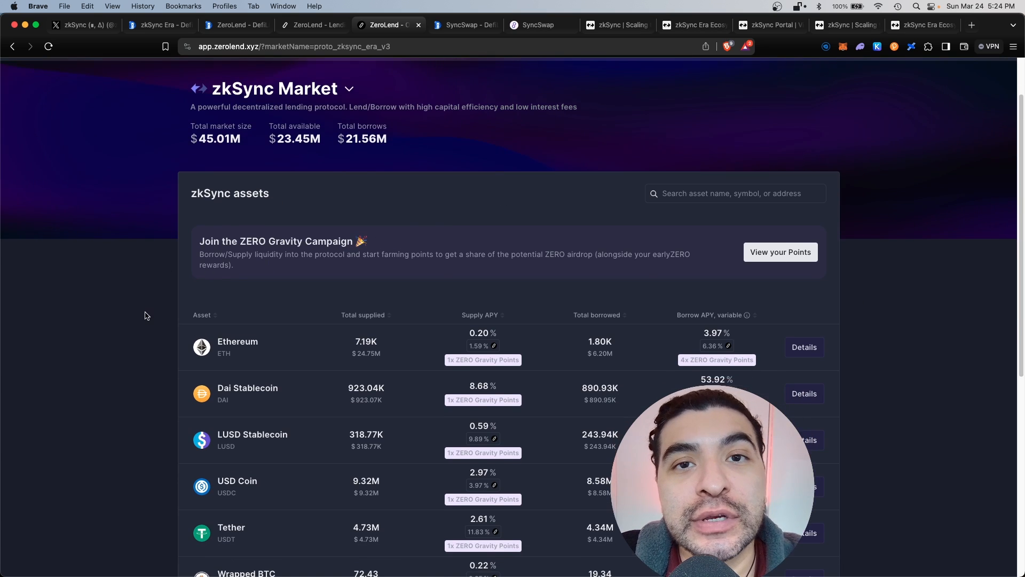
click(803, 346)
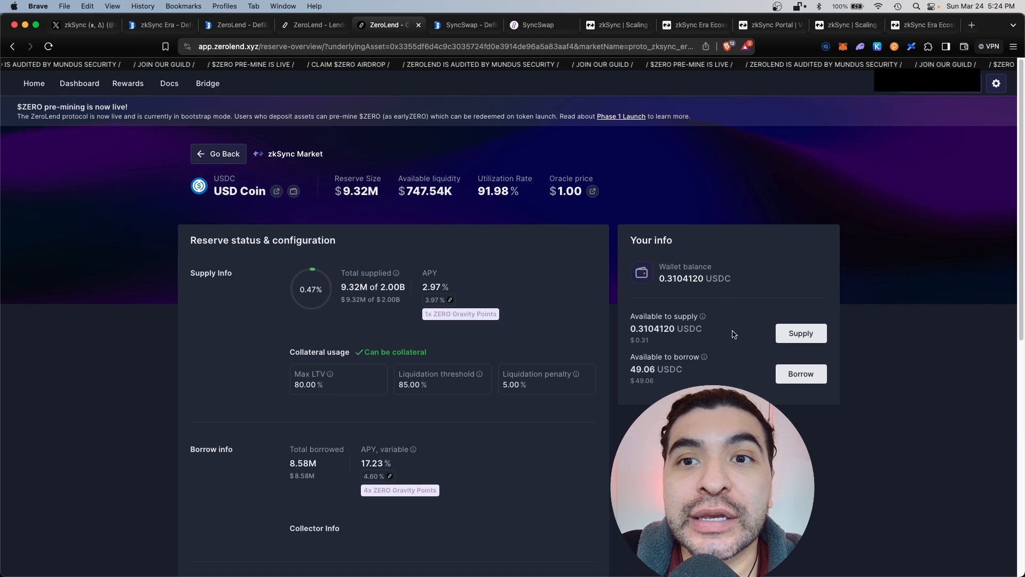
Start supplying USDC at 2.97% APY and switch on the Use a Paymaster toggle
click(800, 333)
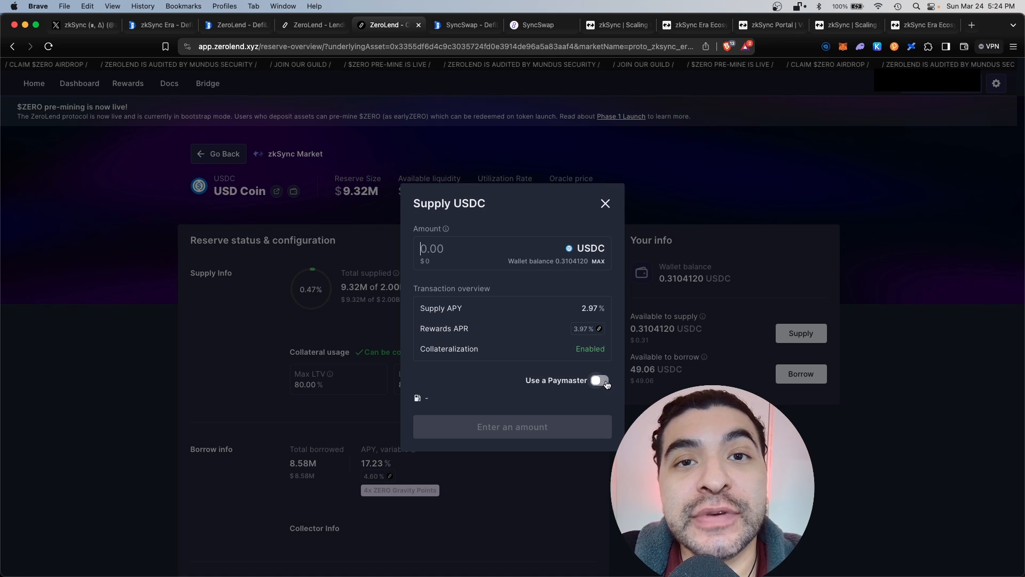
click(598, 380)
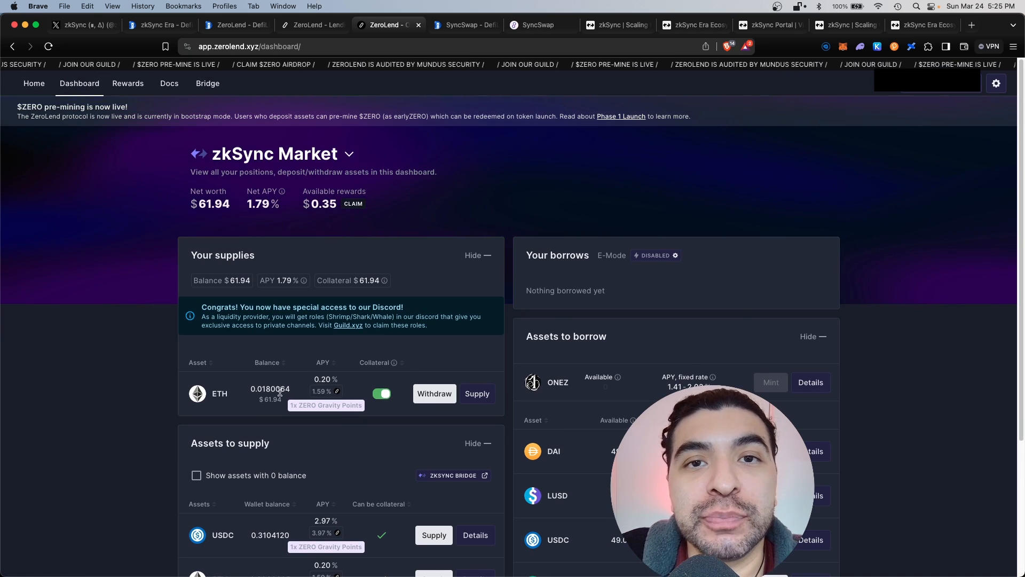
Review the ZeroLend rewards overview (603.29 points) and its bridge page
scroll(down, 3)
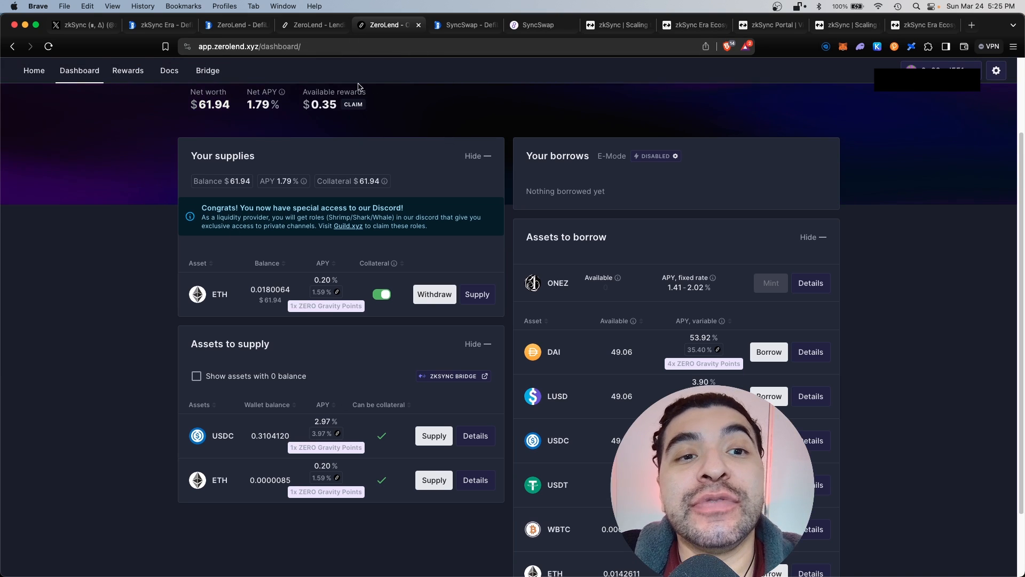
mouse_move(724, 264)
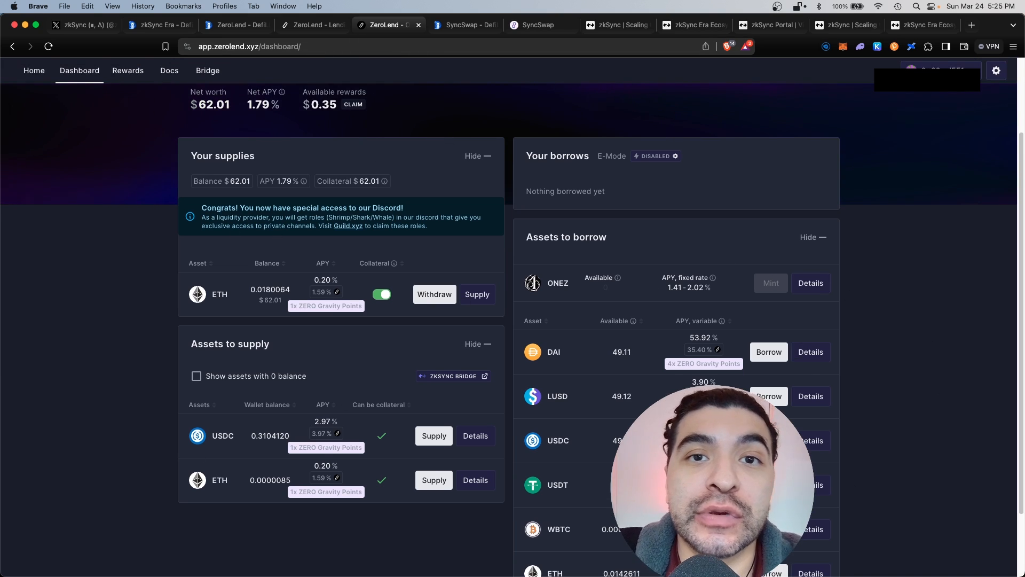
click(127, 84)
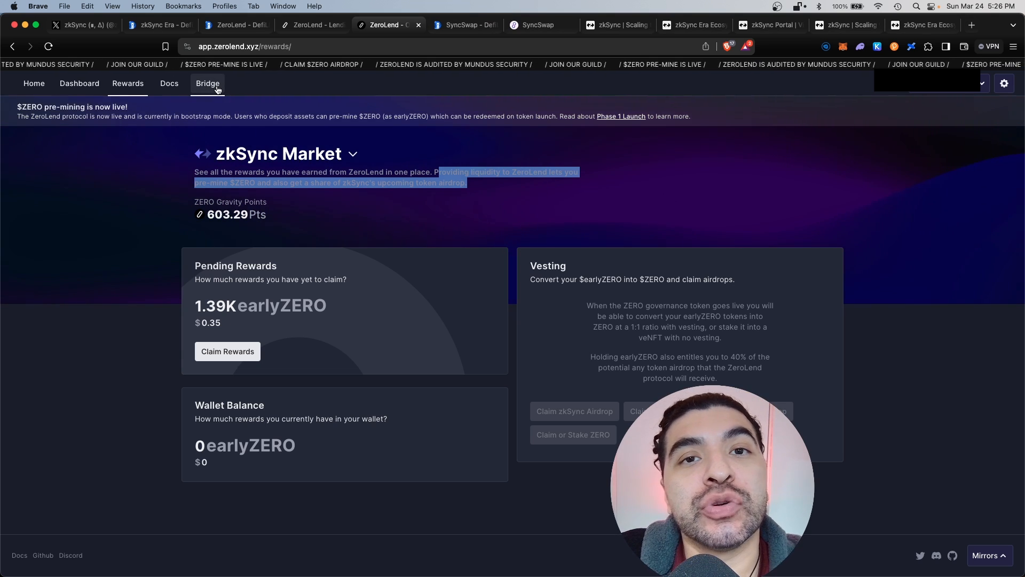
click(207, 83)
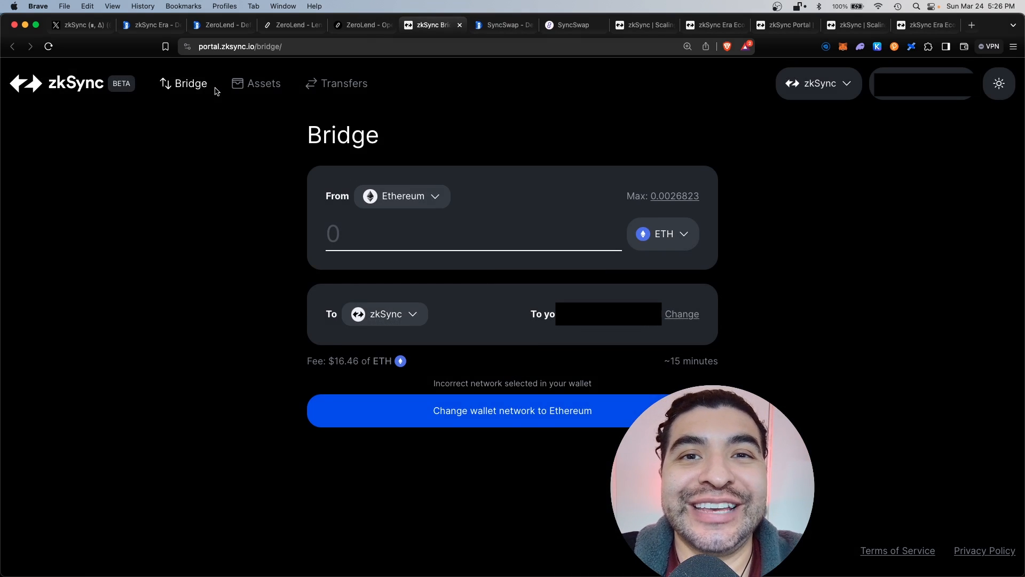
Return to DefiLlama's zkSync Era rankings and bring up link options for Mute.io
click(154, 25)
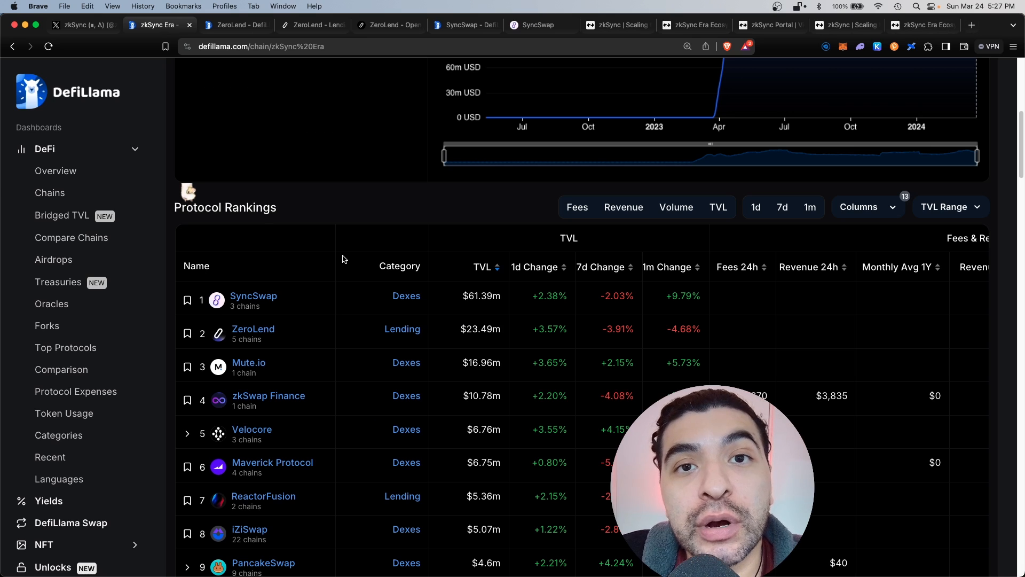
mouse_move(304, 382)
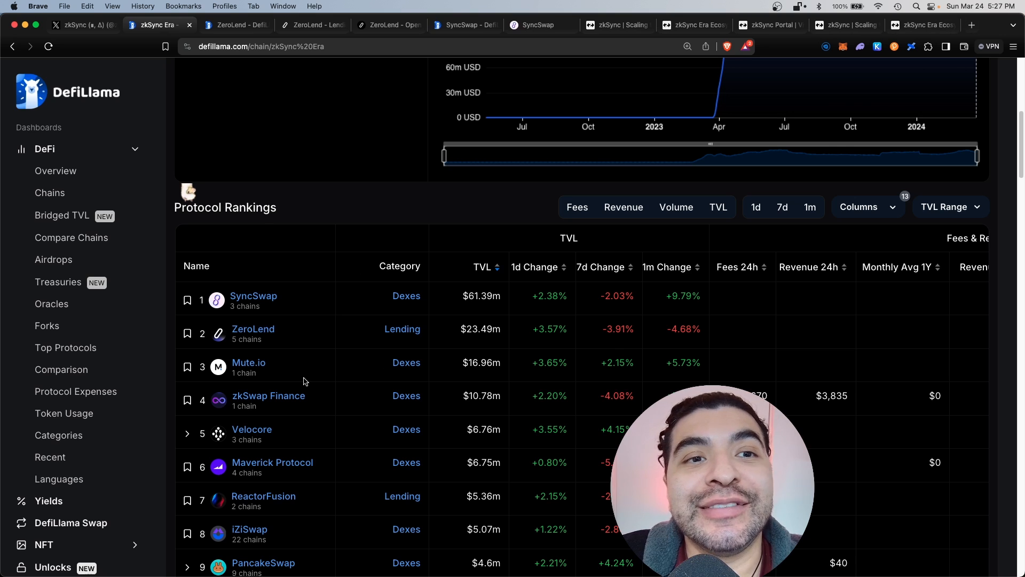
right_click(248, 362)
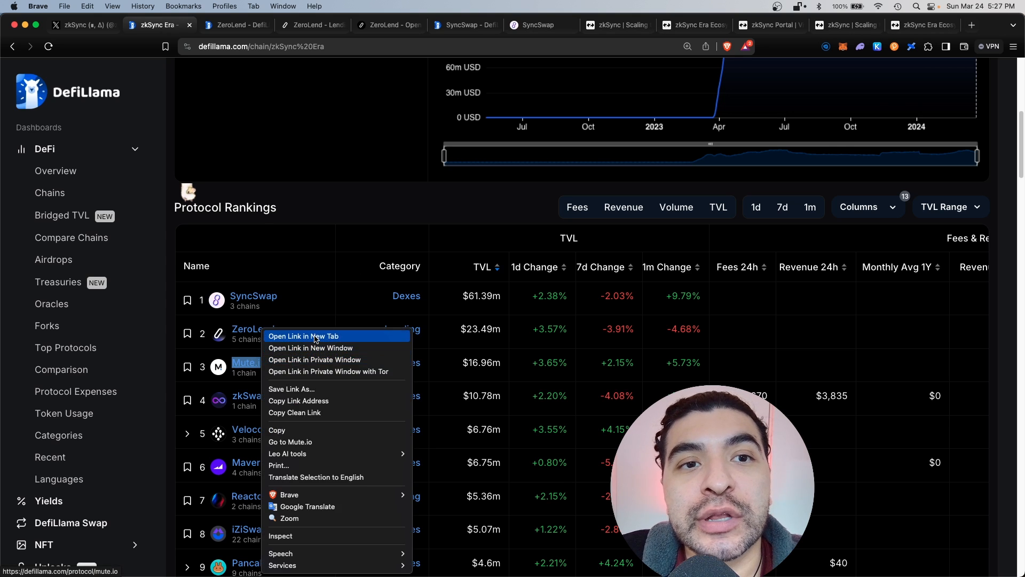
Open Mute.io's swap page in a new tab
click(301, 335)
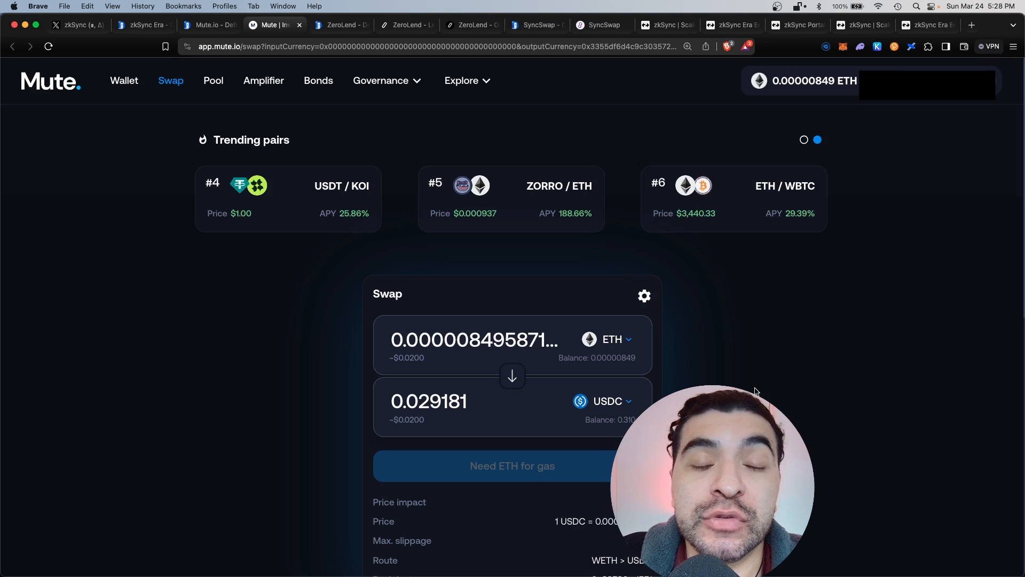
mouse_move(600, 312)
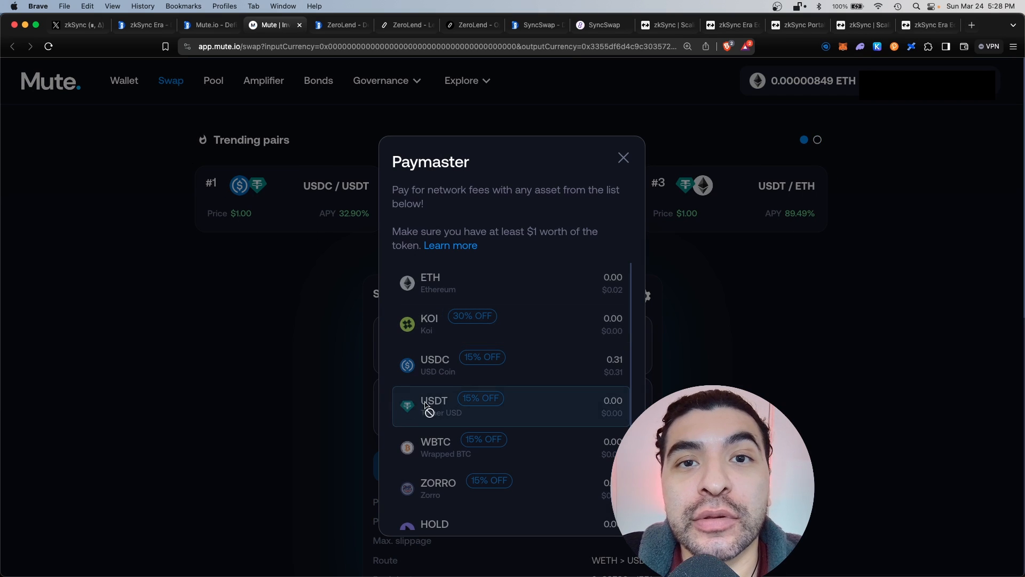
View the USDC/WETH pool's rewards in Mute.io (0.0000 USDC, 0.0000 WETH)
click(213, 80)
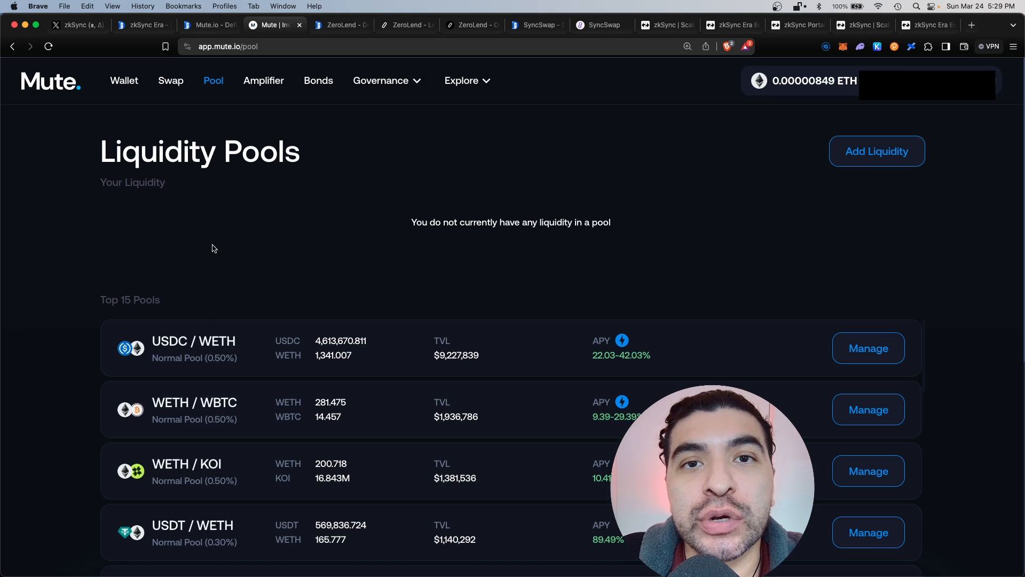
scroll(down, 3)
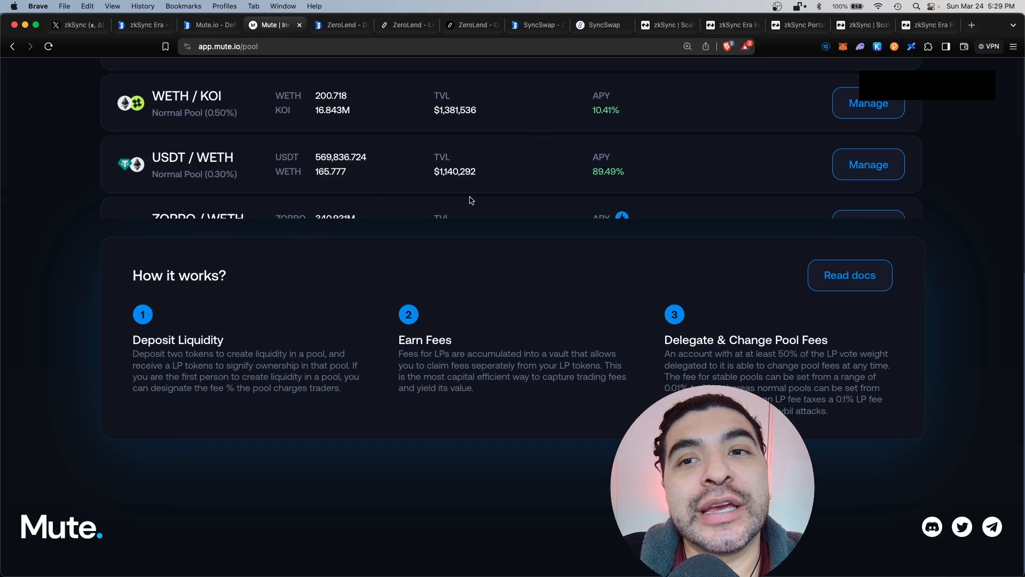
scroll(up, 3)
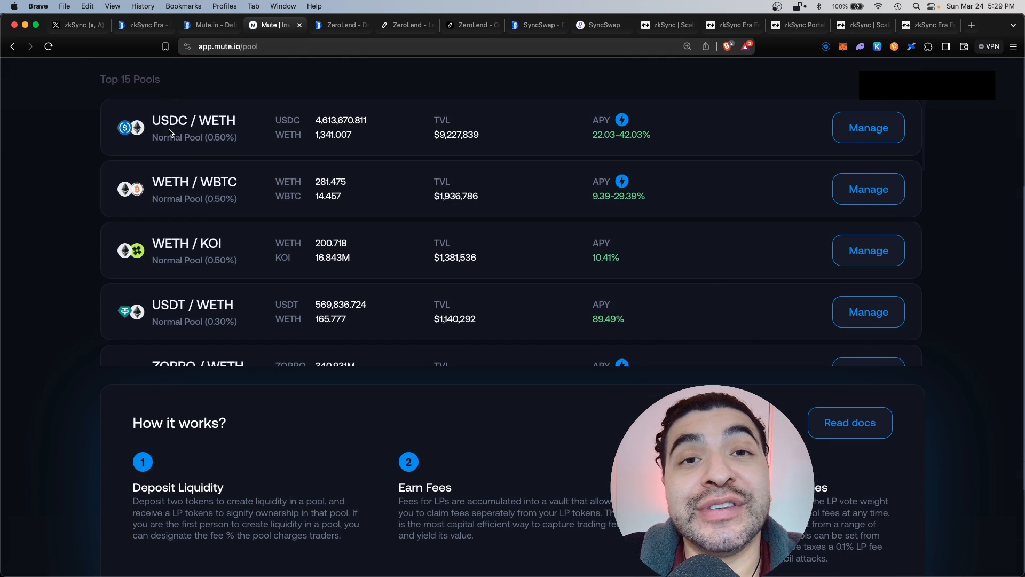
click(867, 127)
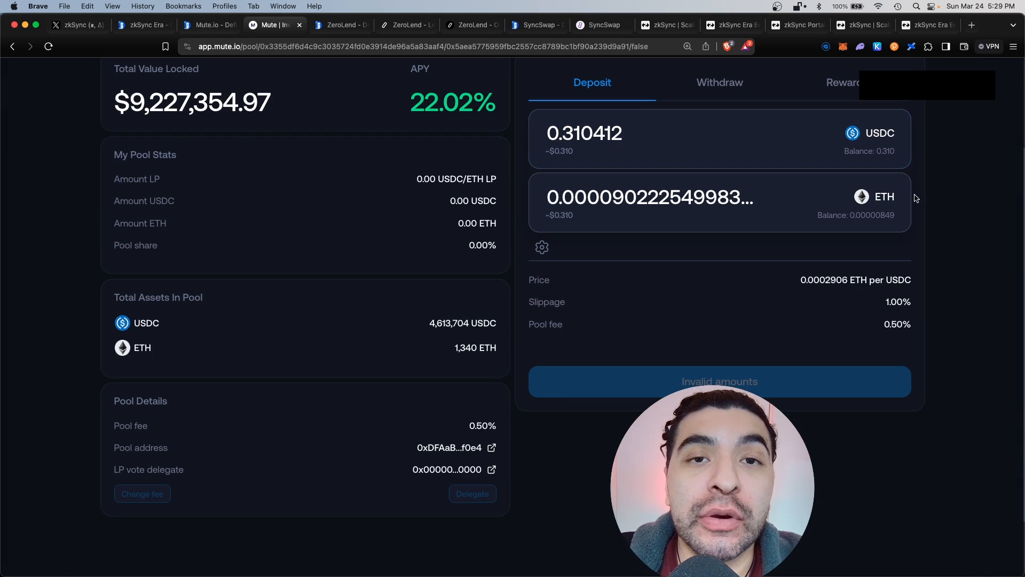
mouse_move(858, 331)
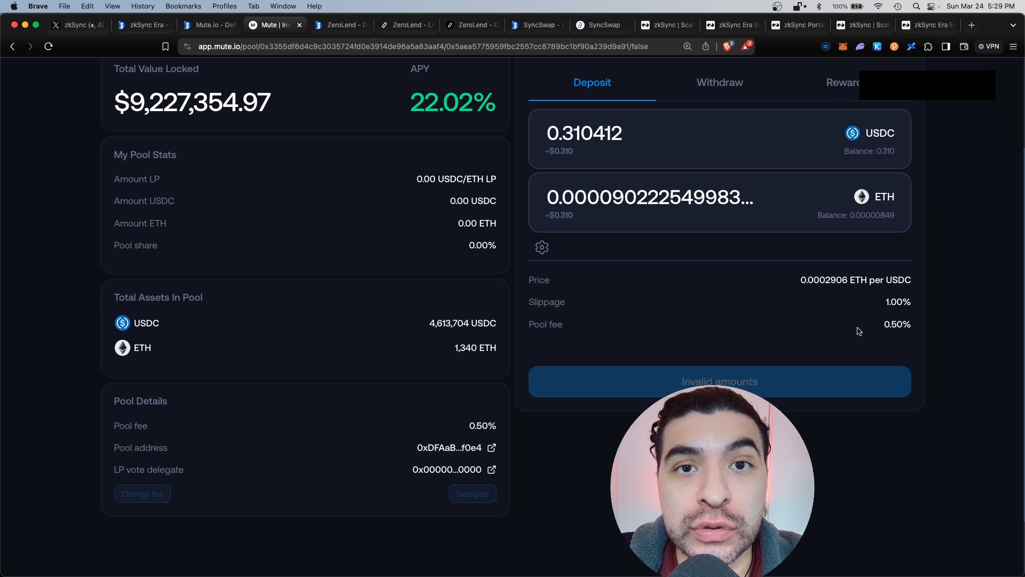
click(843, 82)
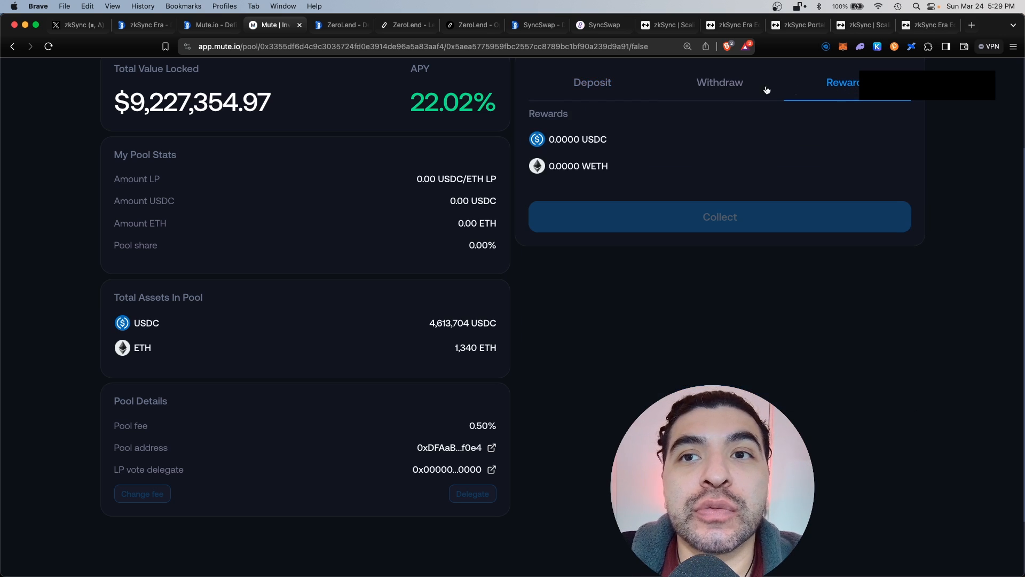
mouse_move(697, 66)
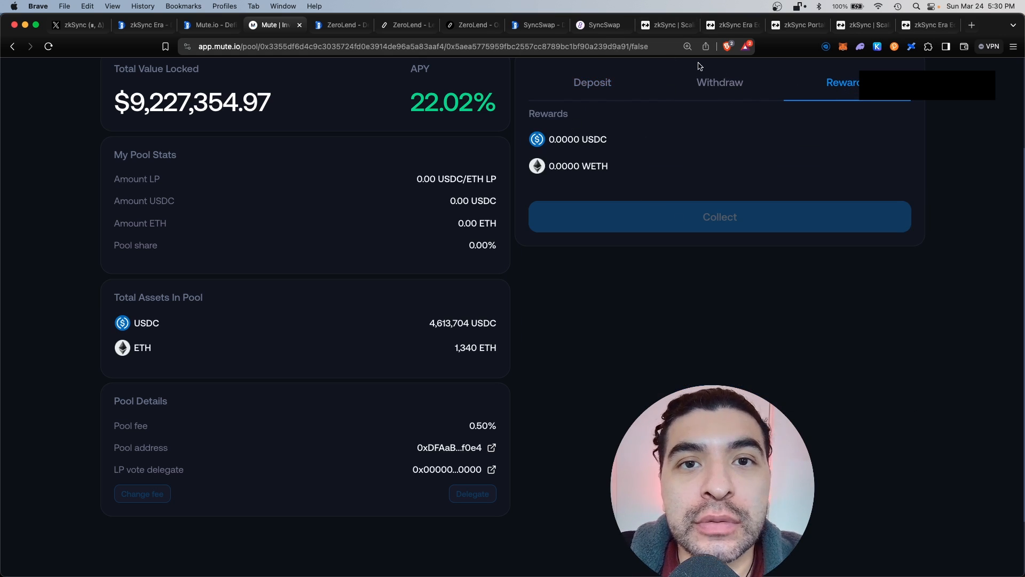
Browse Mute.io's Amplifier farms and Vote Escrow Koi pages, then return to Swap
click(264, 78)
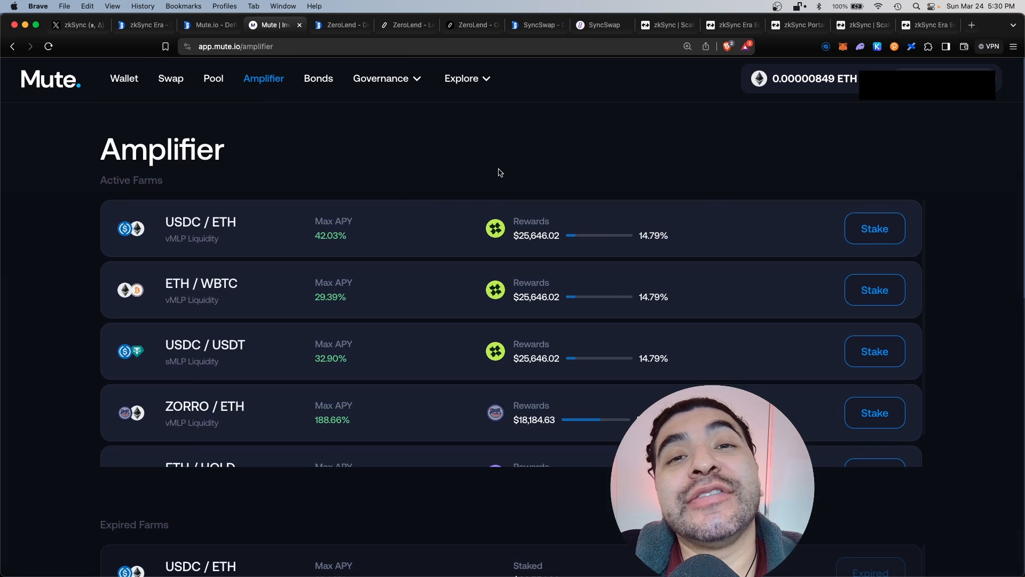
mouse_move(216, 288)
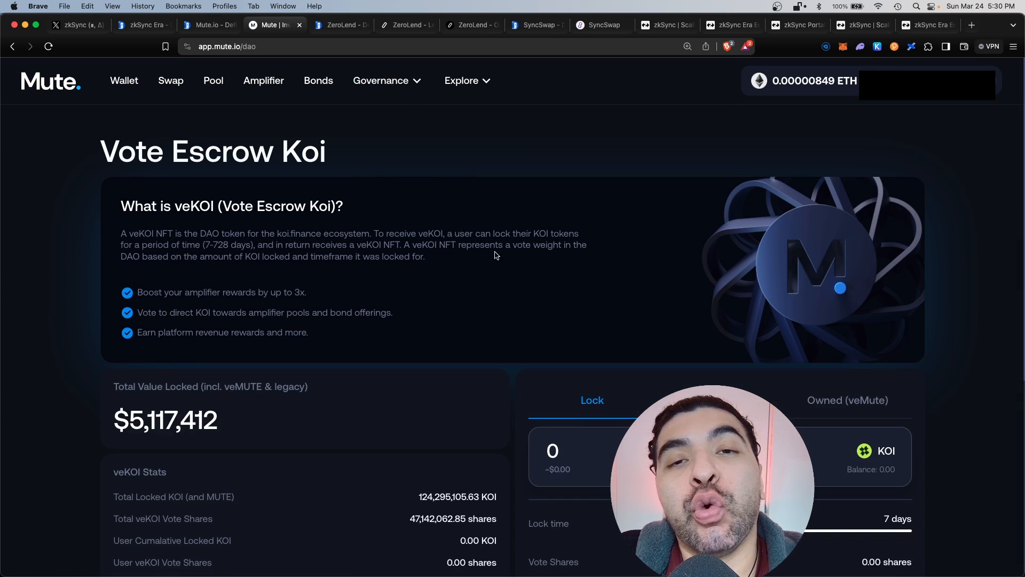
scroll(down, 3)
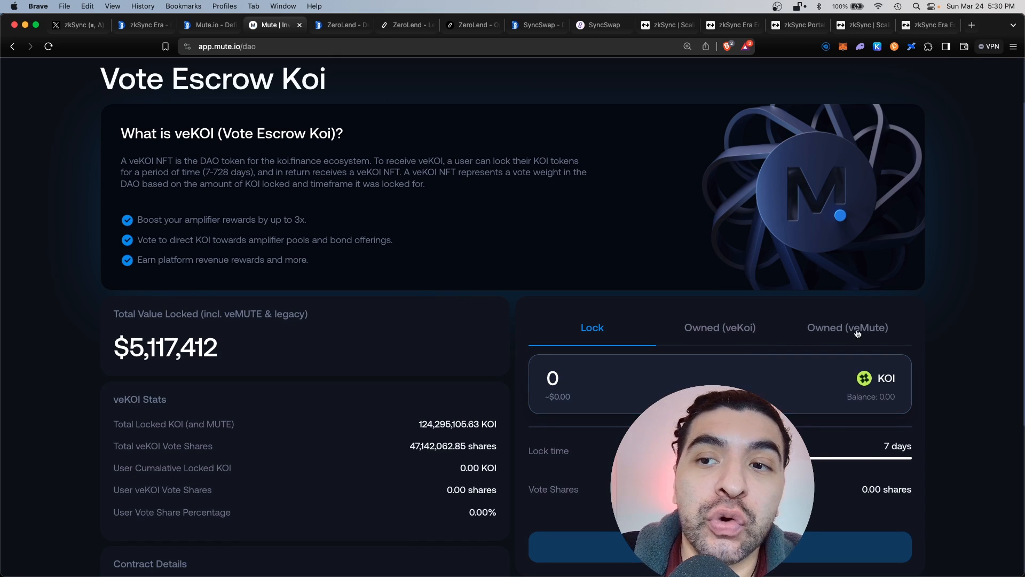
click(181, 82)
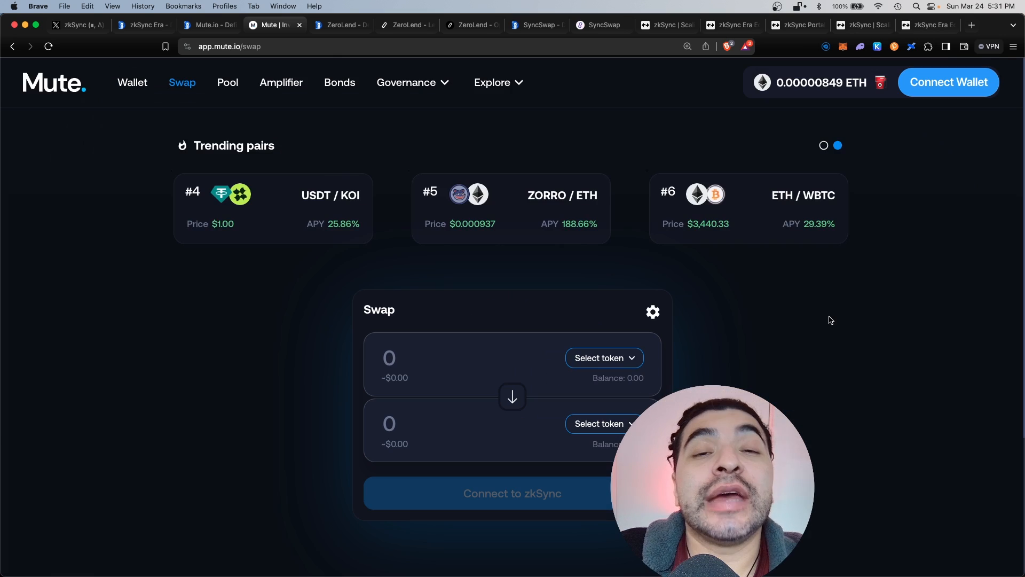
mouse_move(677, 316)
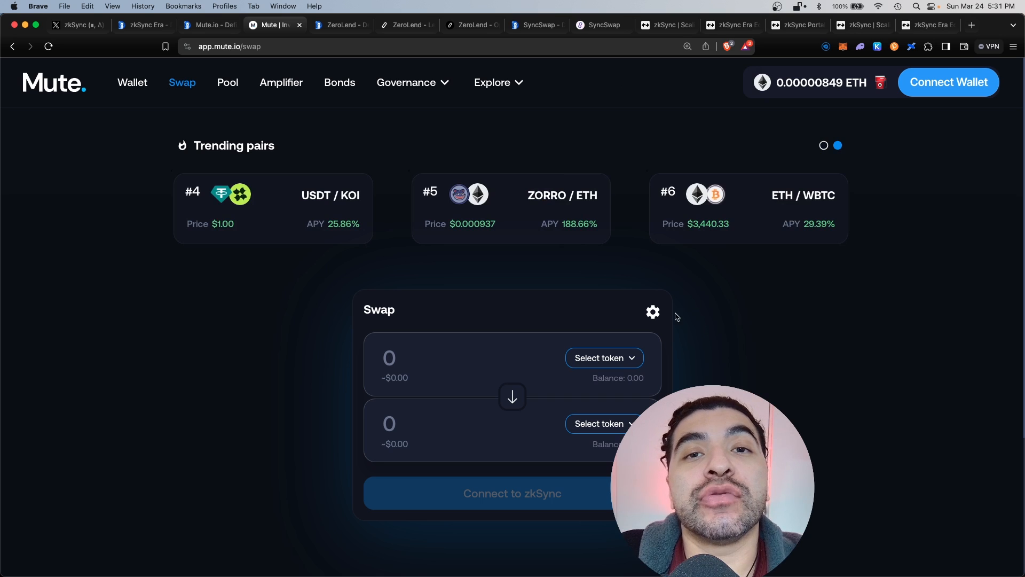
Revisit DefiLlama's zkSync Era rankings, then view zkSync.io's bridging section
click(139, 25)
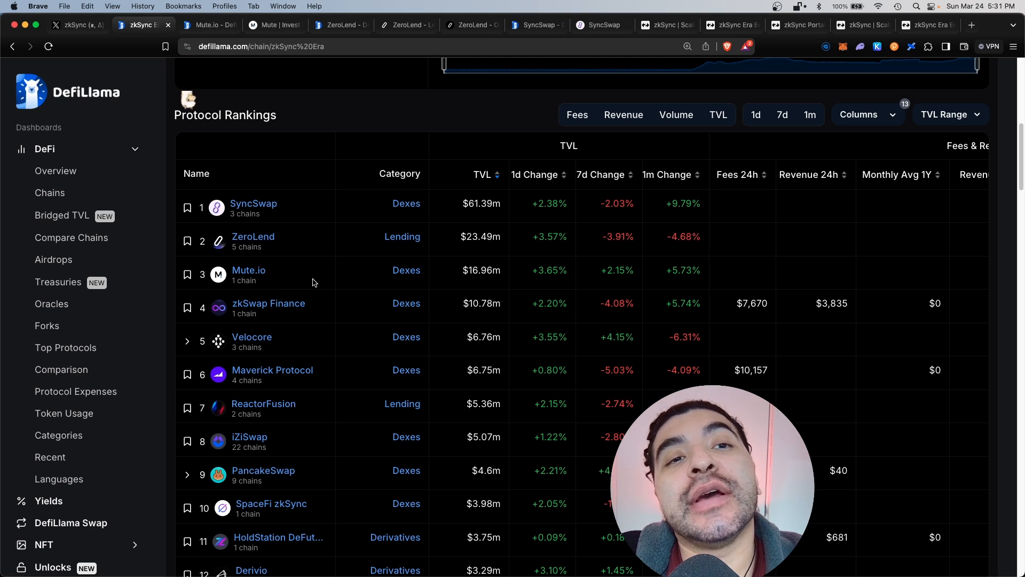
mouse_move(332, 357)
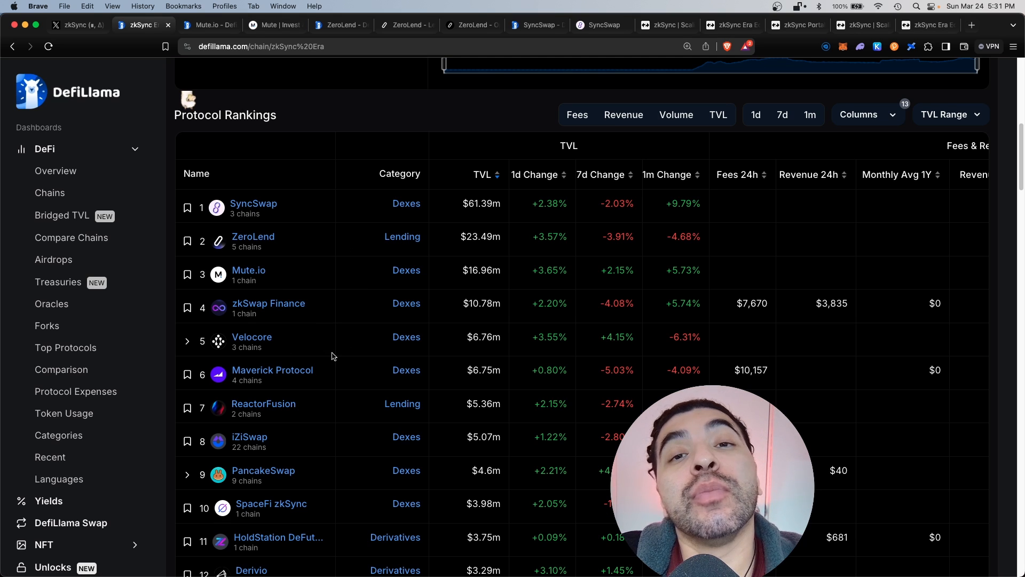
mouse_move(386, 484)
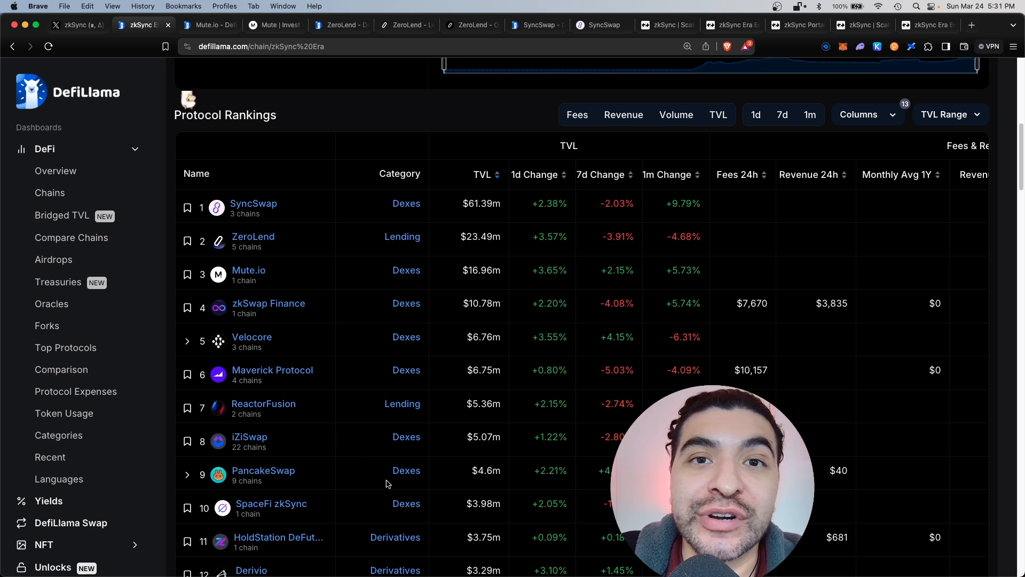
click(76, 25)
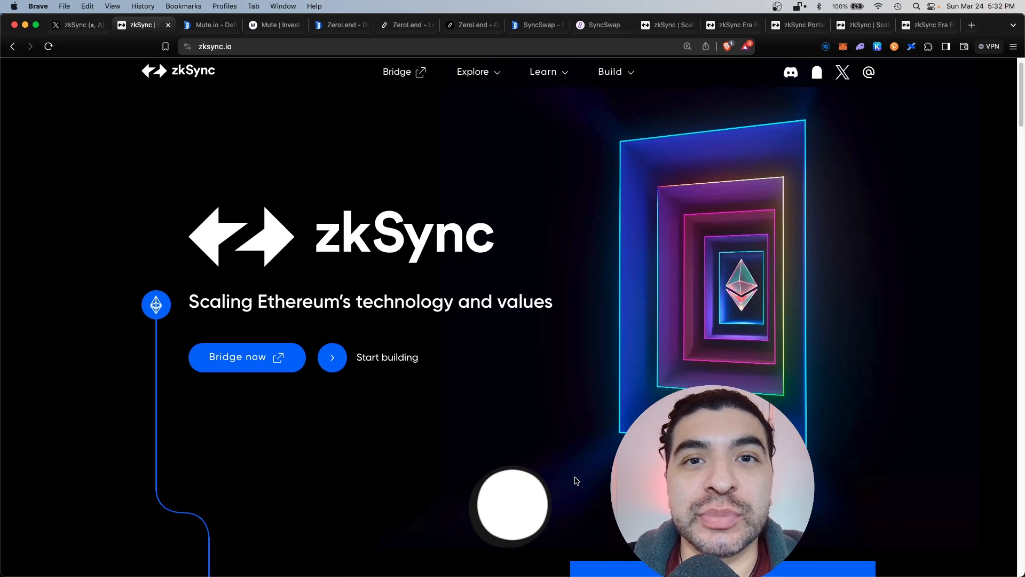
scroll(down, 3)
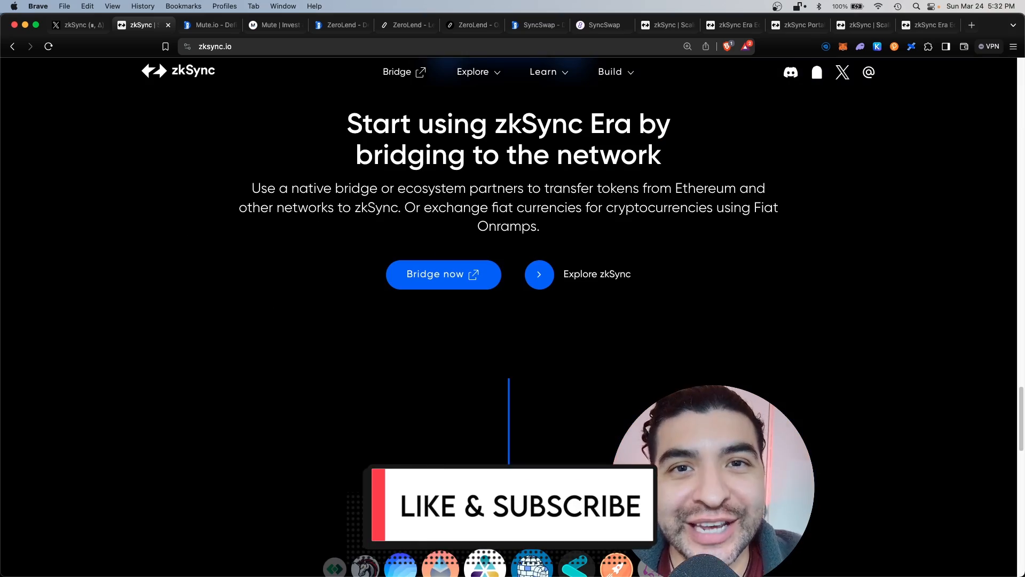